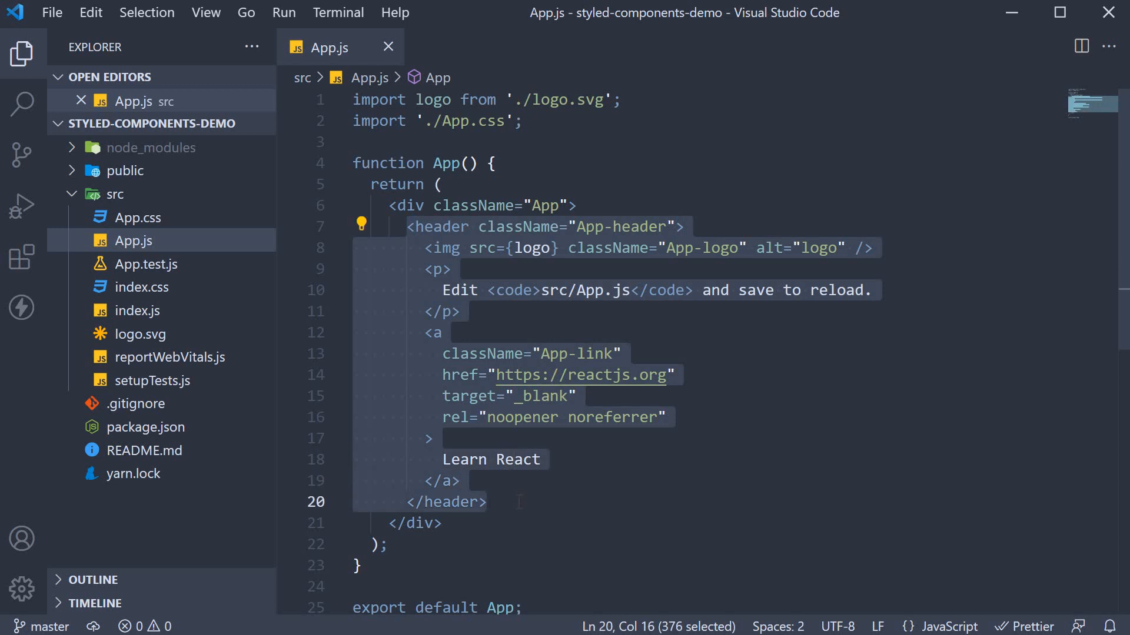
# Delete the starter header and logo import from App.js, leaving one 'Button' button in the div
pyautogui.press('Delete')
pyautogui.write('<button></button>')
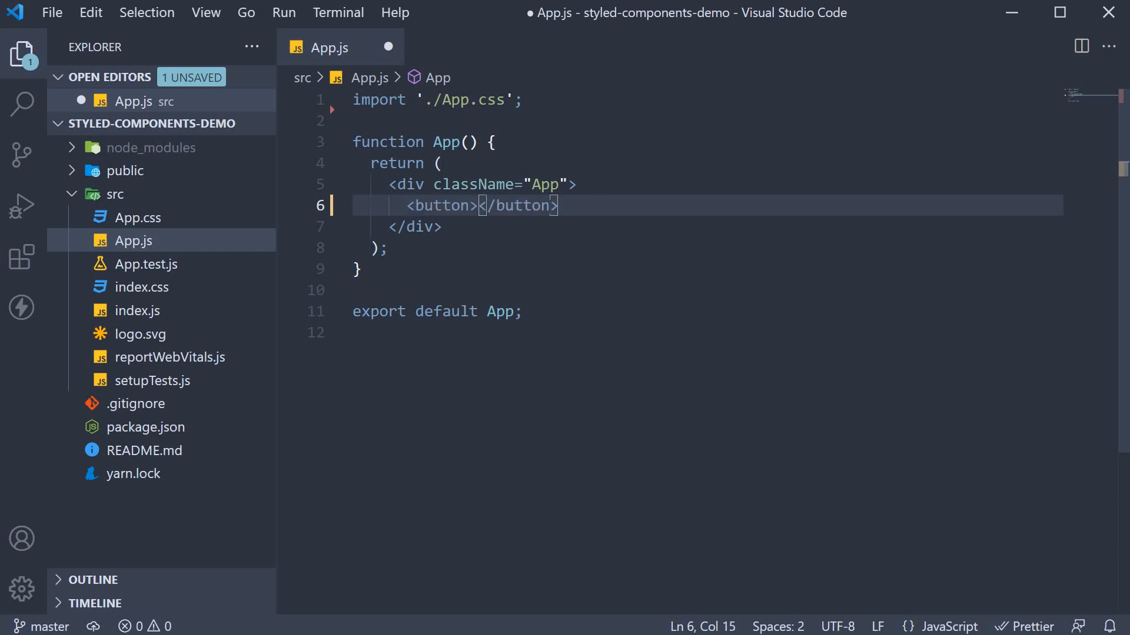
pyautogui.write('Buton')
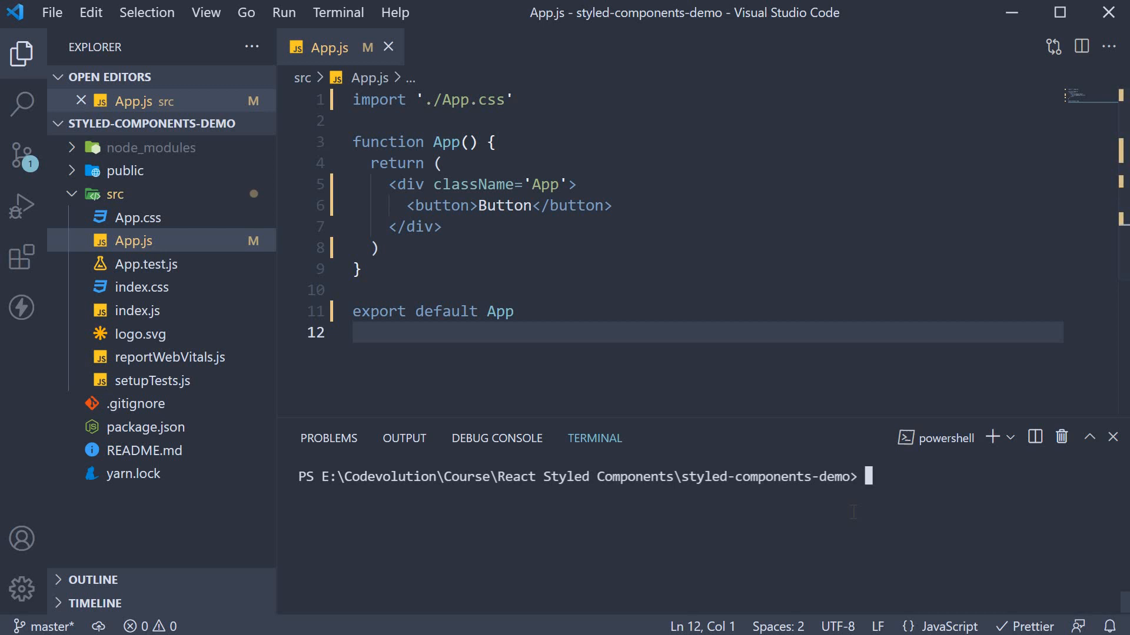
# Run the app with yarn and view the plain unstyled Button at localhost:3000
pyautogui.write('yarn')
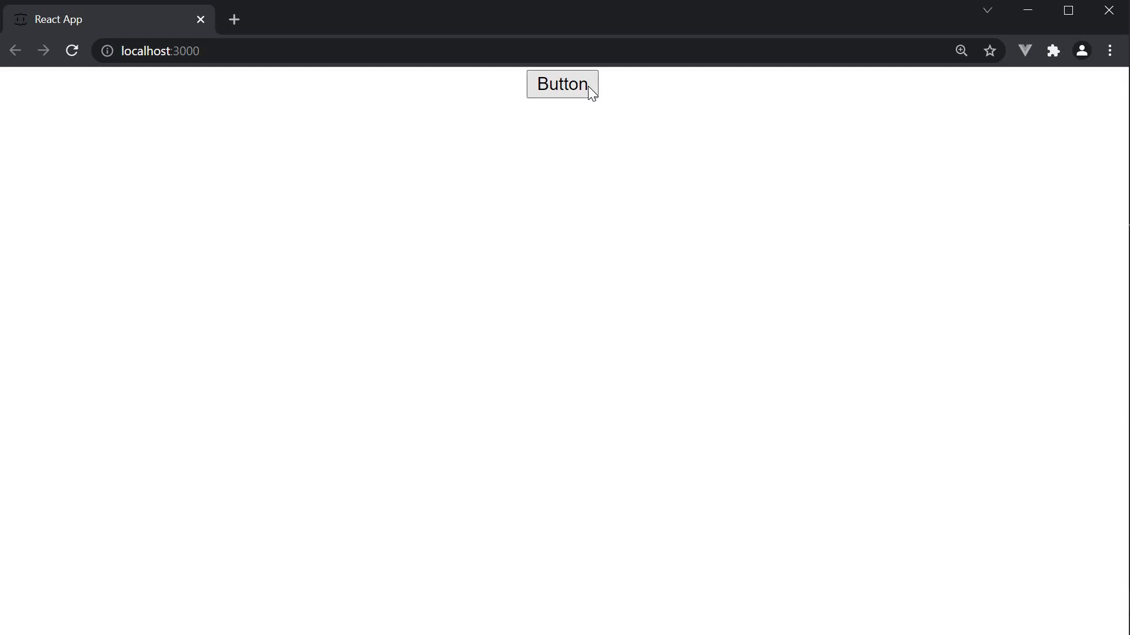
pyautogui.moveTo(685, 268)
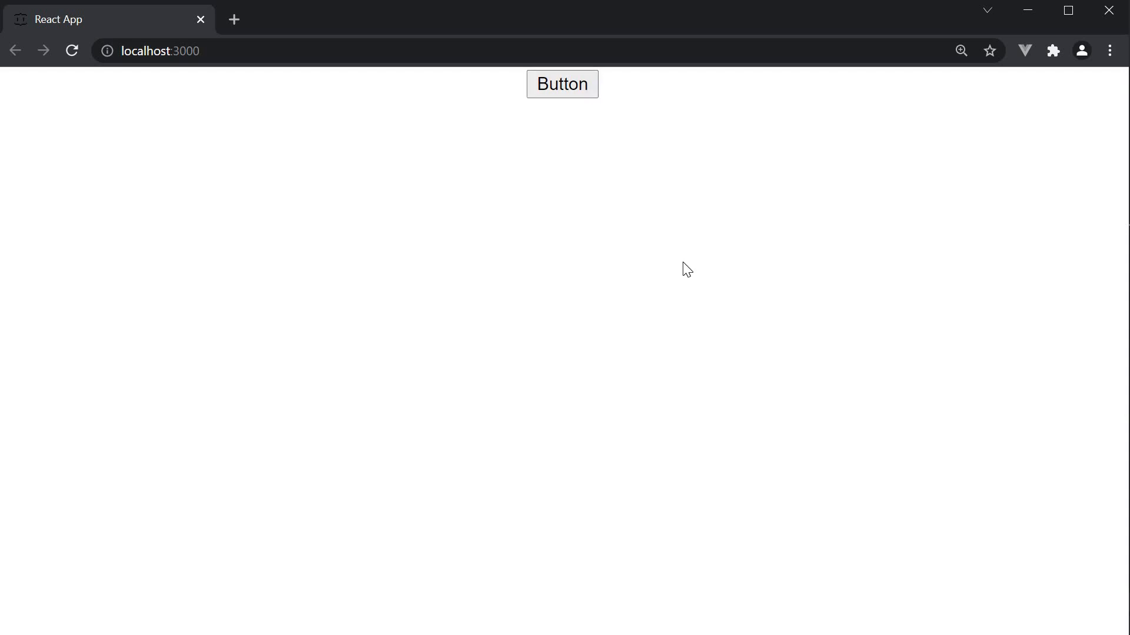
pyautogui.moveTo(687, 286)
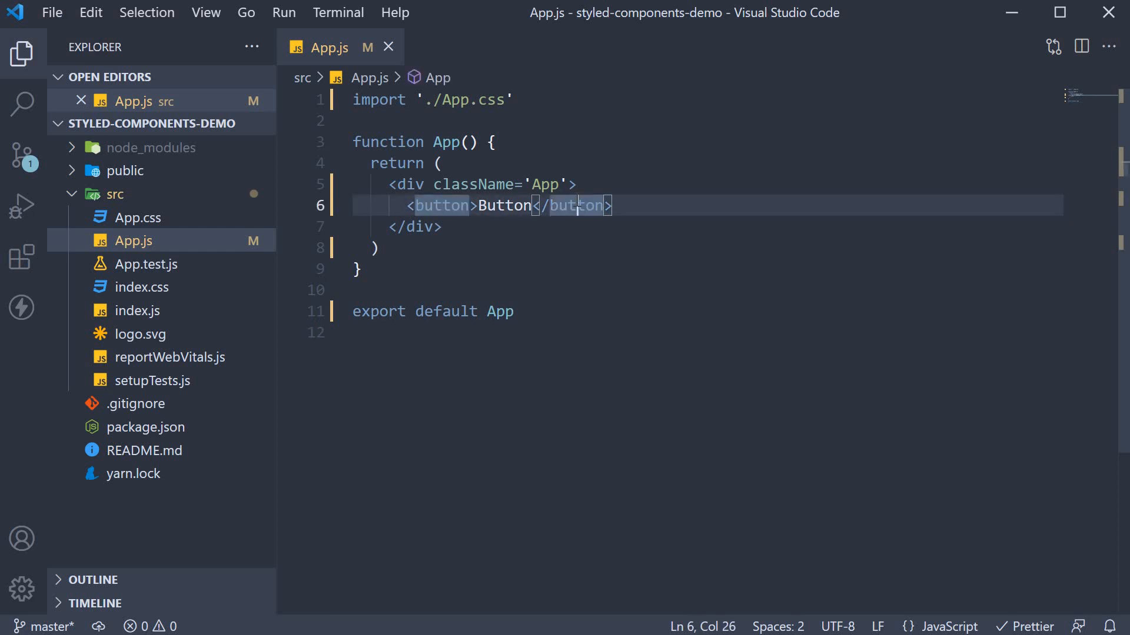
pyautogui.moveTo(439, 205)
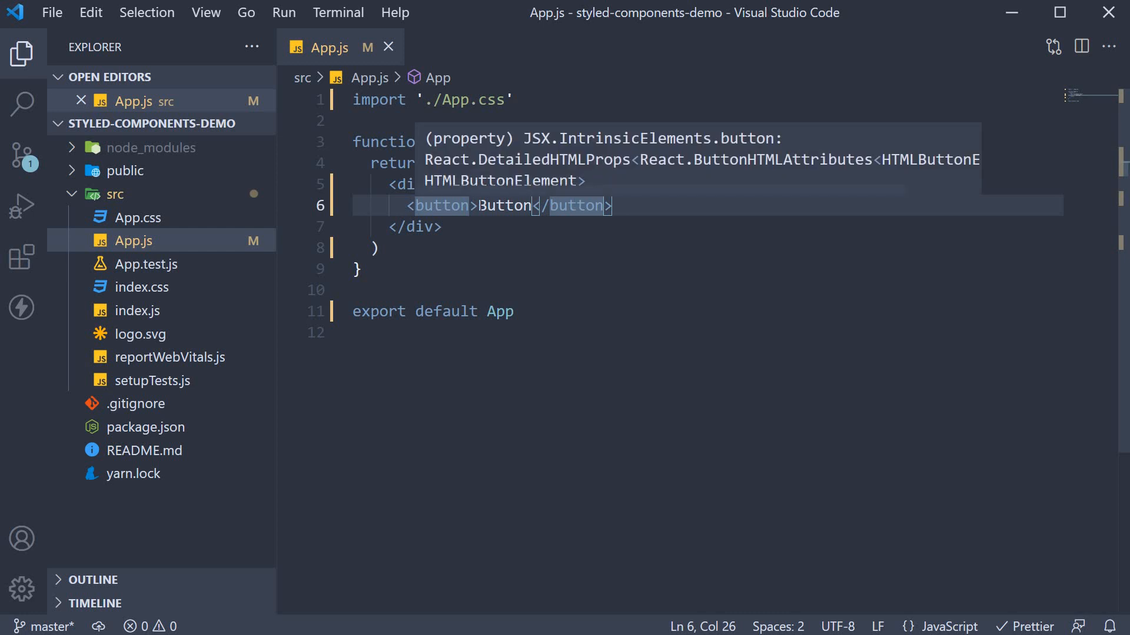
pyautogui.write('style')
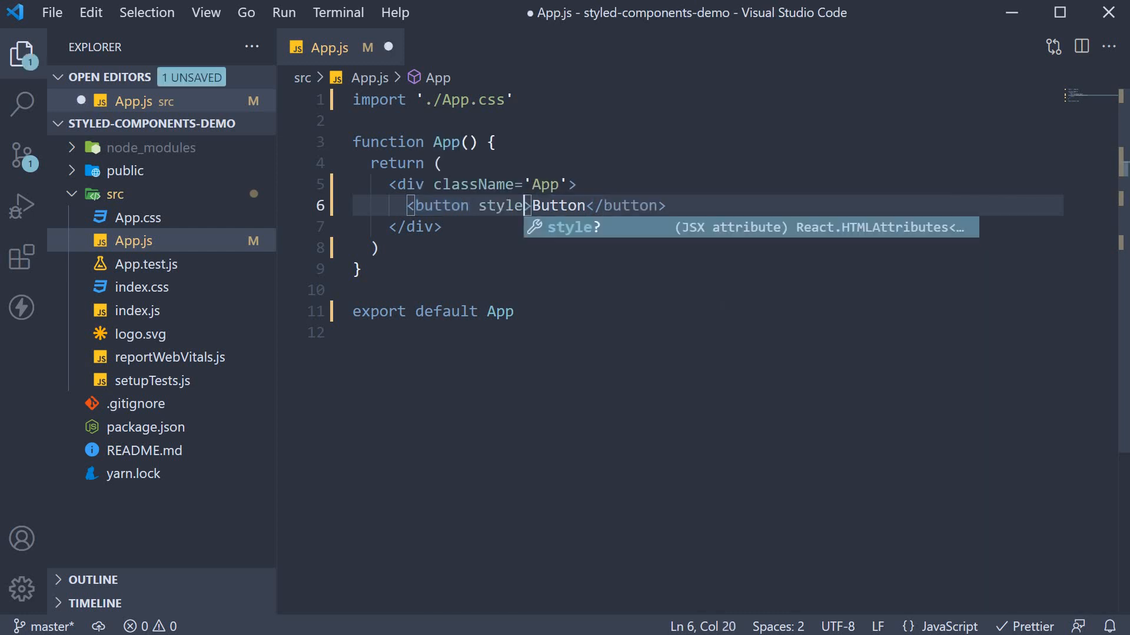
pyautogui.press('Backspace')
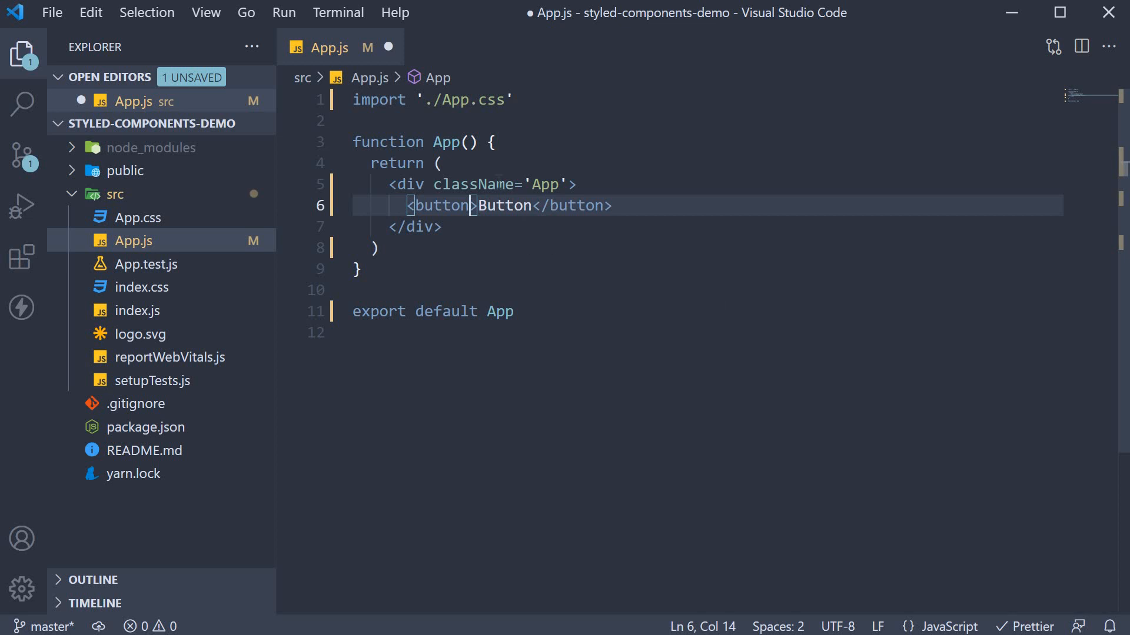
pyautogui.doubleClick(473, 184)
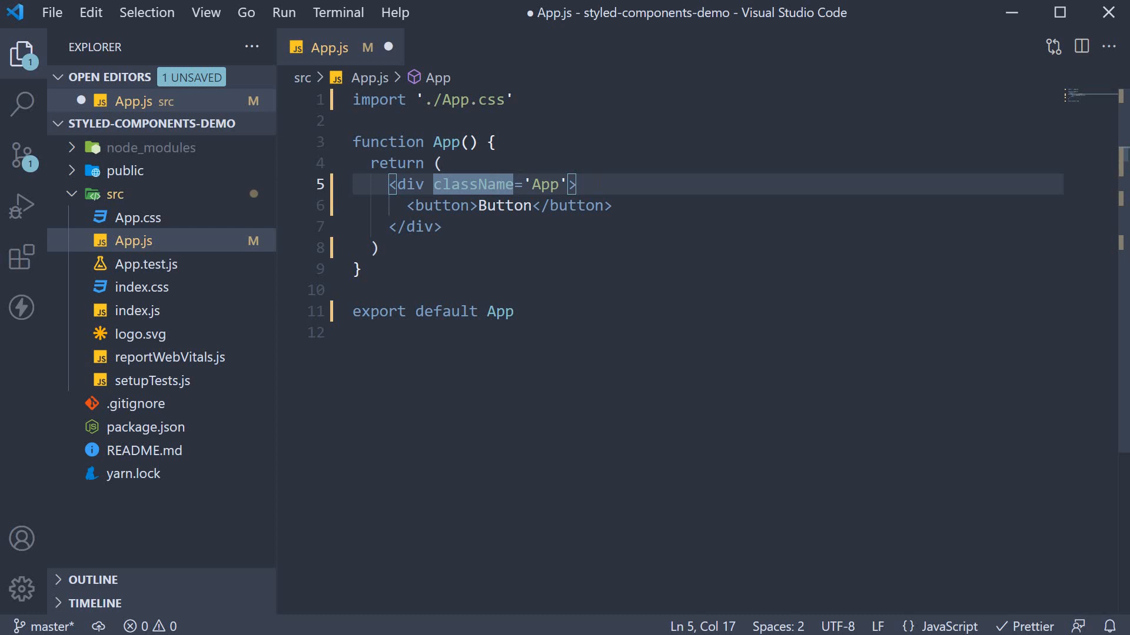
pyautogui.click(574, 184)
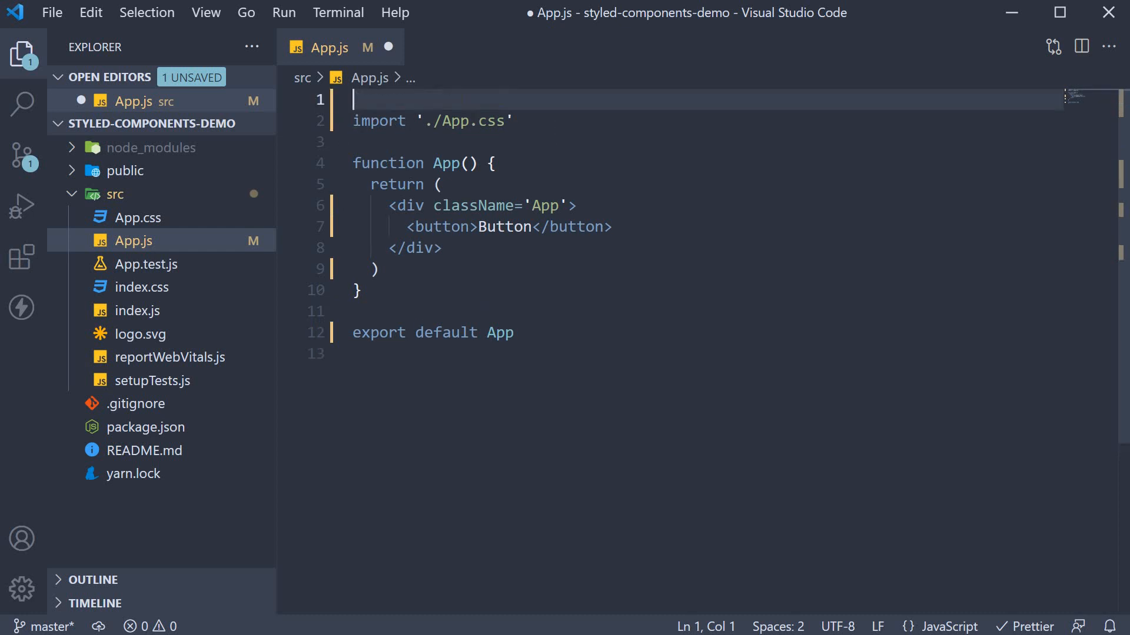
# Add import styled from 'styled-components' at the top of App.js, with blank lines below
pyautogui.write("import styled from 's")
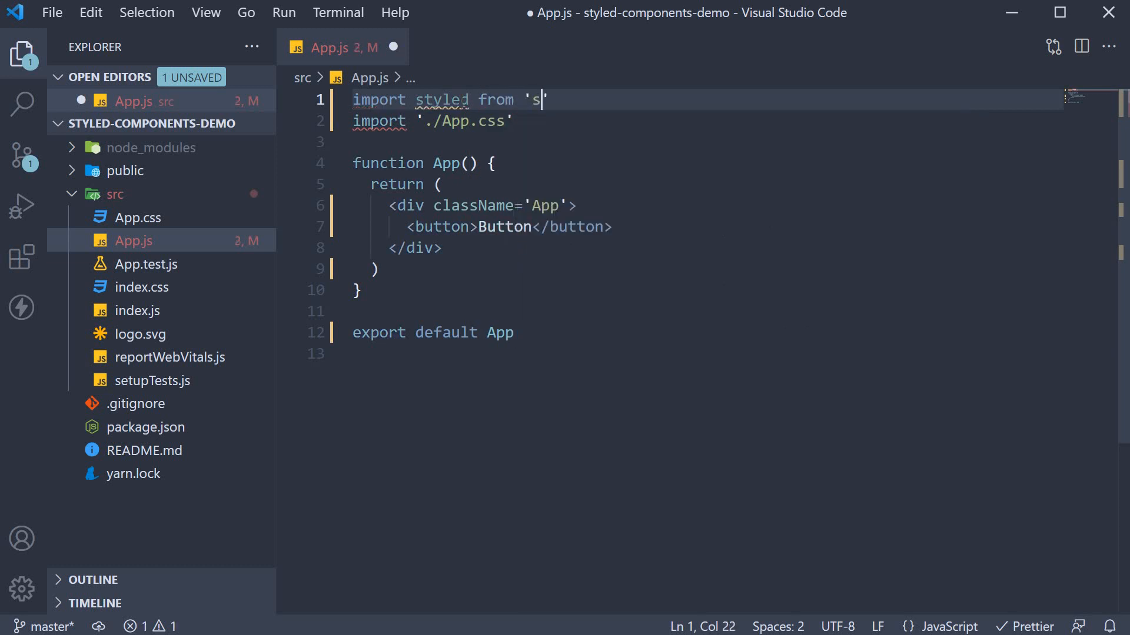
pyautogui.write('tyled-components')
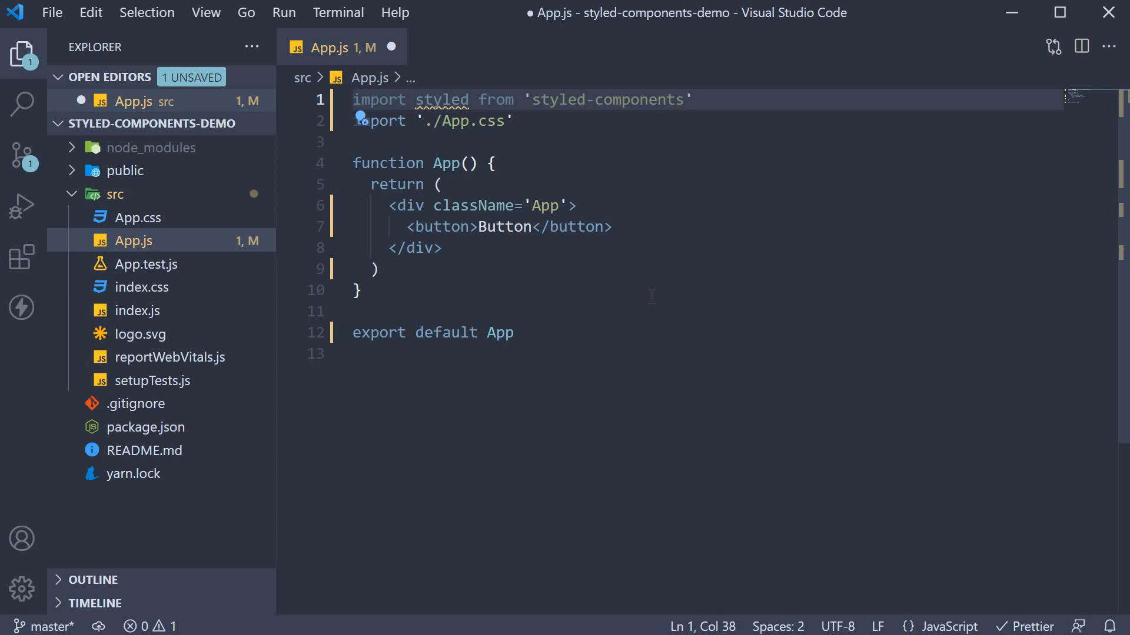
pyautogui.doubleClick(442, 100)
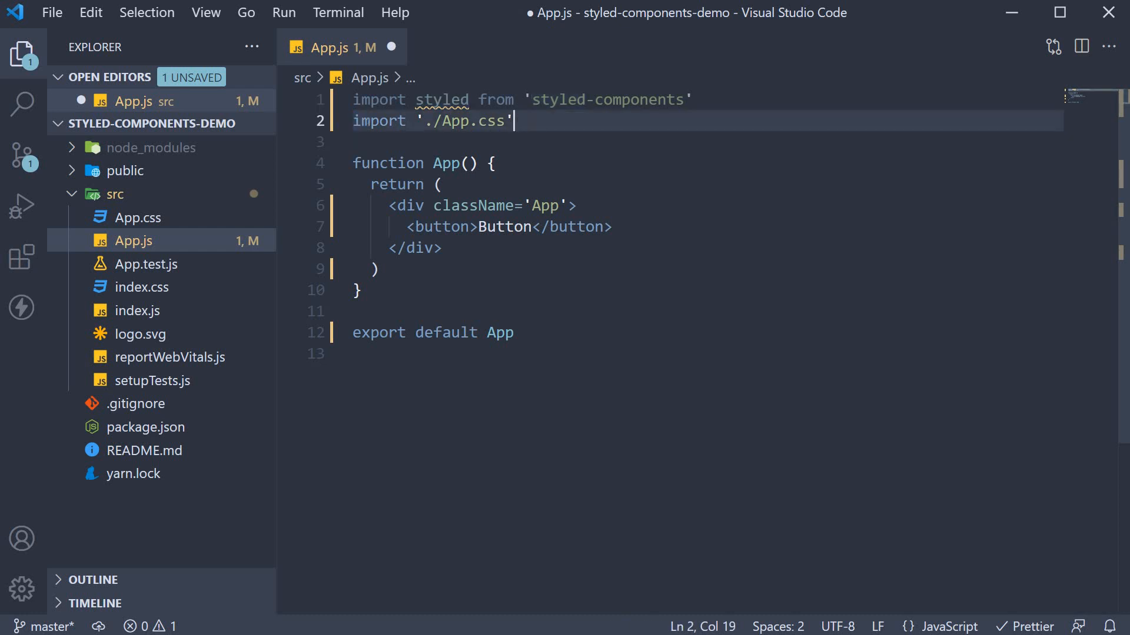
pyautogui.press('Enter')
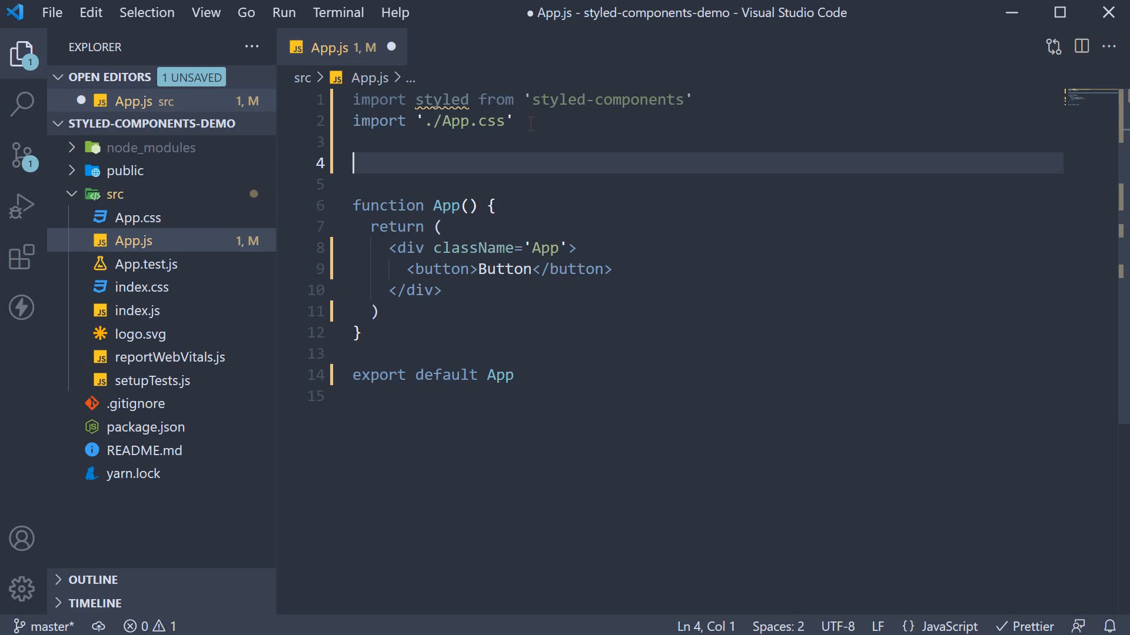
# Begin declaring const StyledButton = styled.button in App.js
pyautogui.write('const StyledButton')
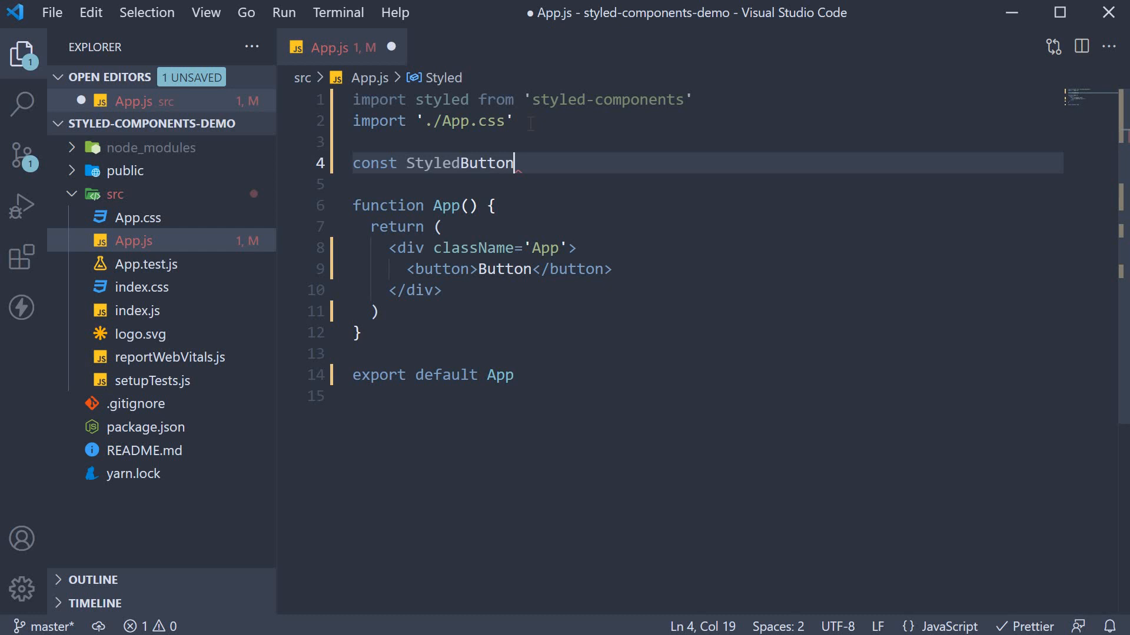
pyautogui.write('= styl')
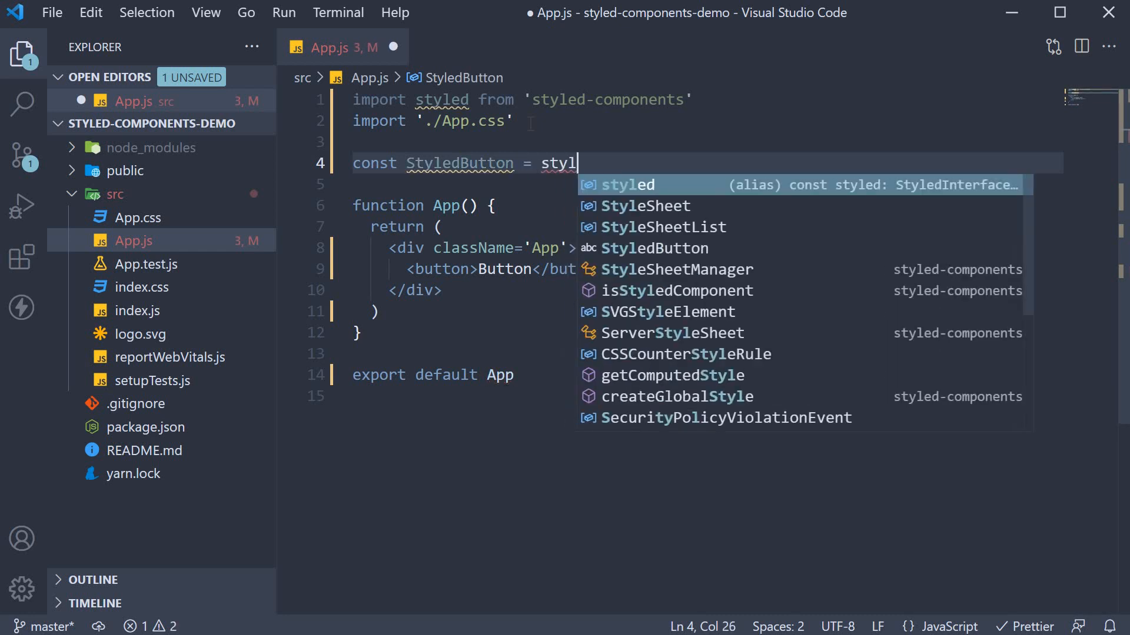
pyautogui.write('ed')
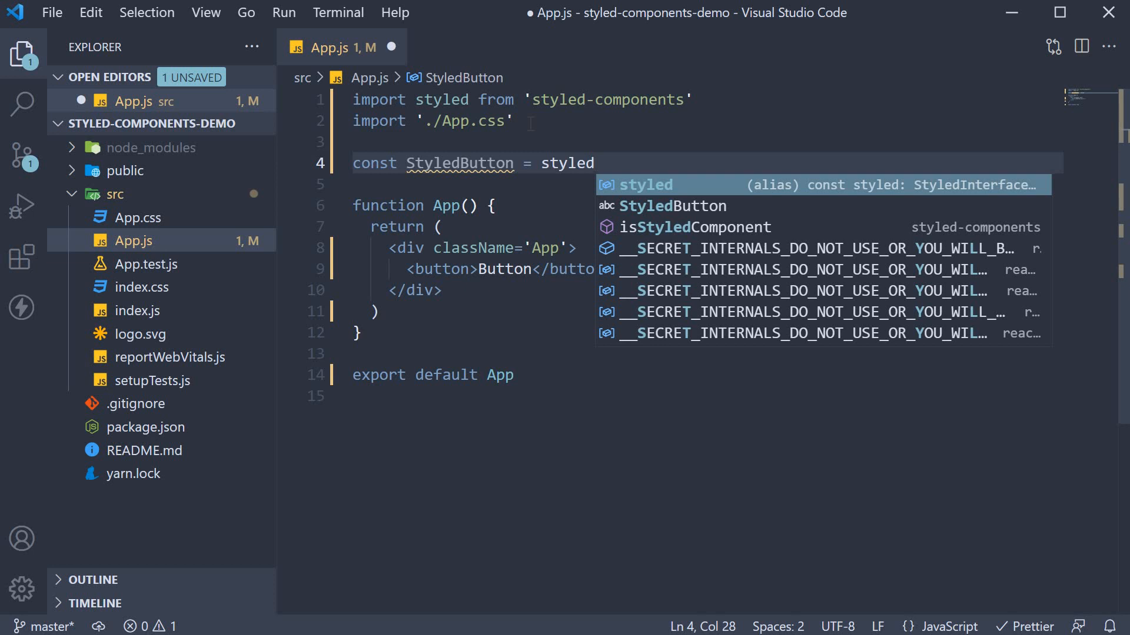
pyautogui.write('.')
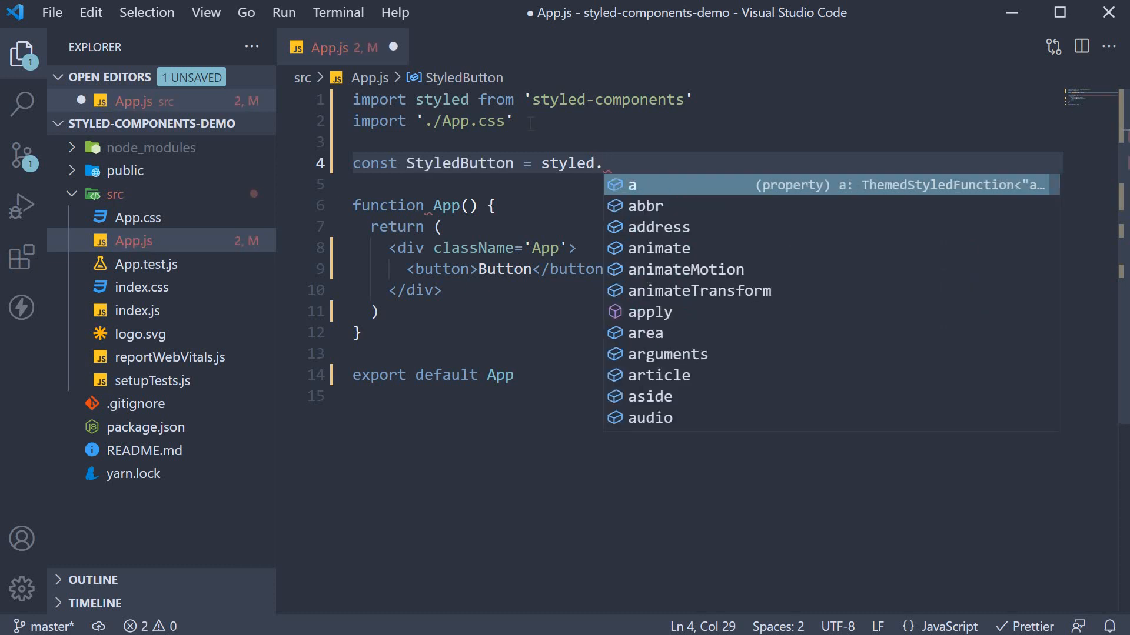
pyautogui.write('button')
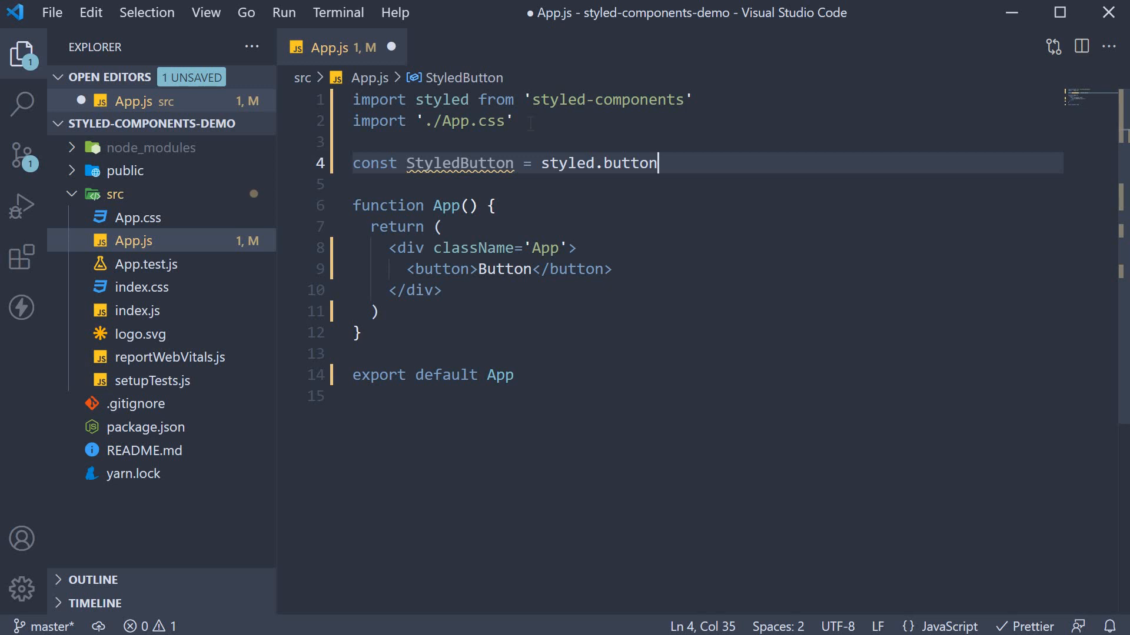
# Fill StyledButton with #4caf50 border and background, white text, padding and centred text, then save
pyautogui.write('`')
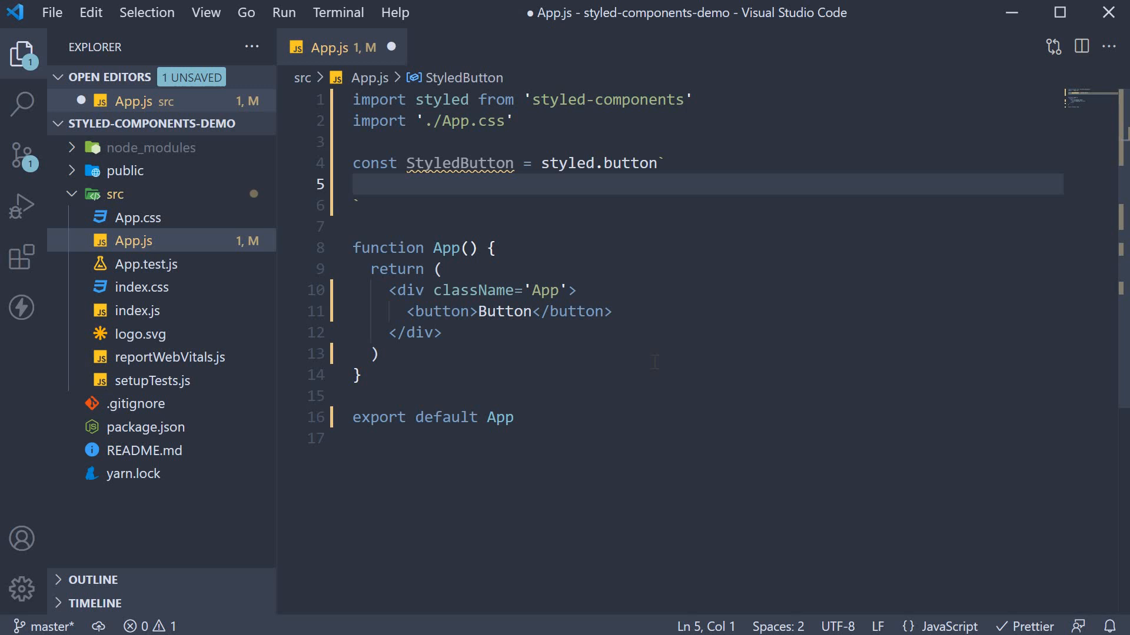
pyautogui.write('border: 2px solid #4caf50;')
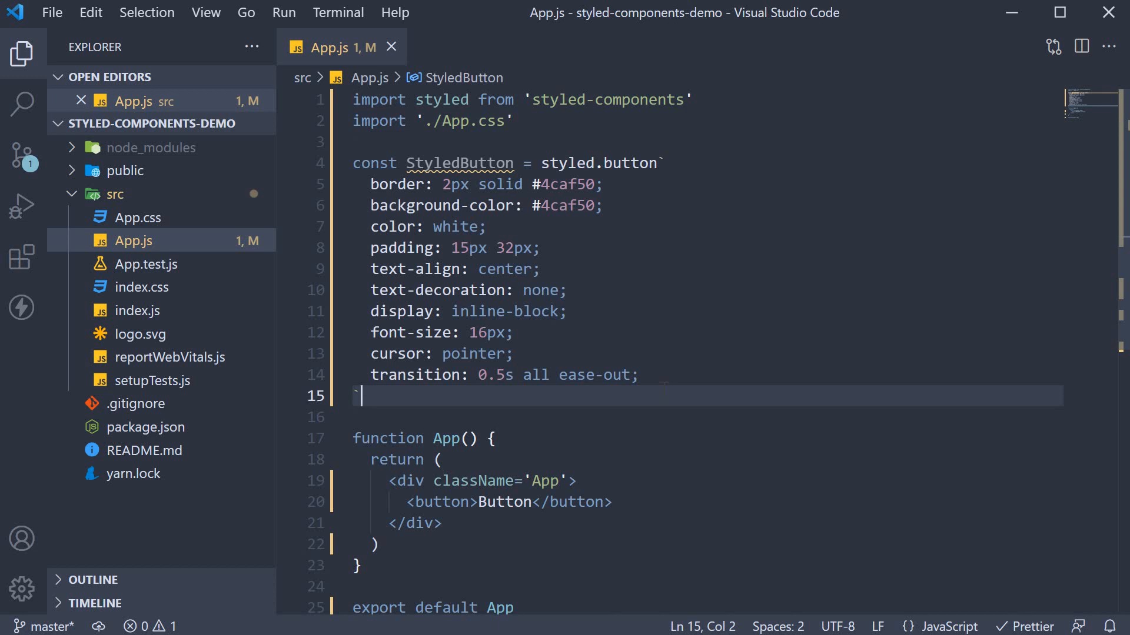
pyautogui.scroll(-3)
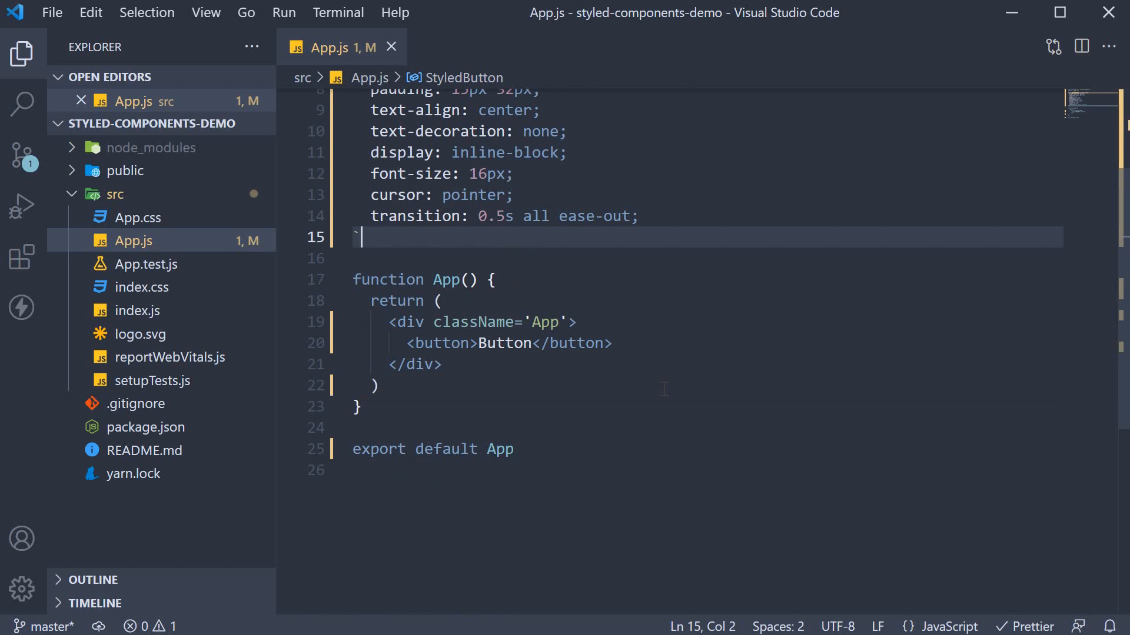
pyautogui.click(610, 343)
pyautogui.write('<St')
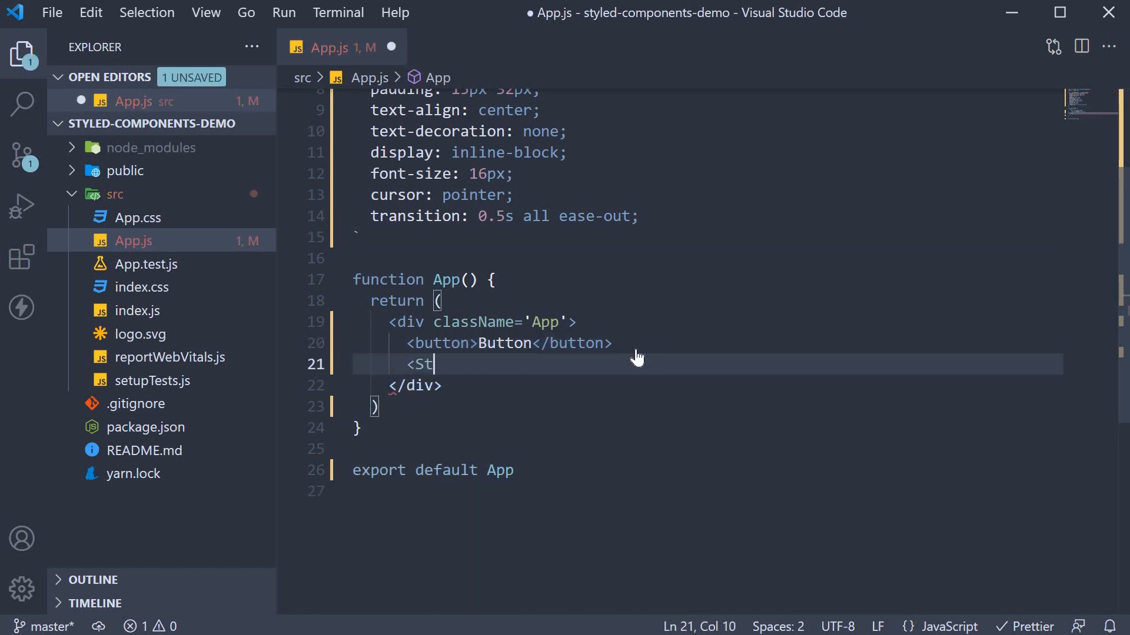
# Add <StyledButton>Styled Button</StyledButton> beneath the plain button in App.js
pyautogui.write('yledButton>Styled B</StyledB')
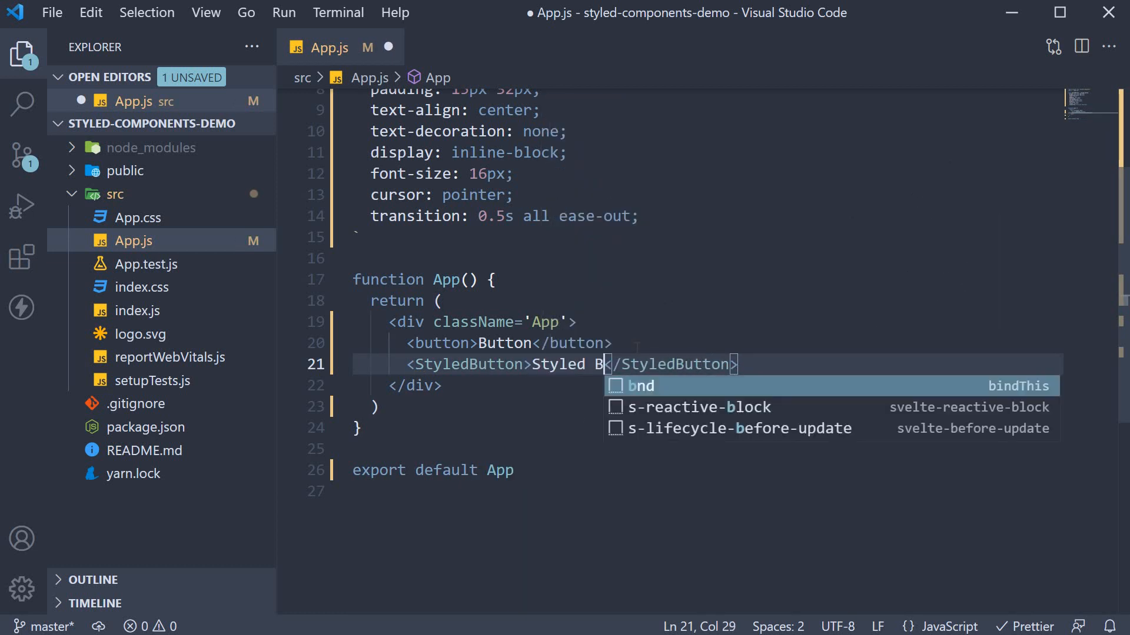
pyautogui.write('utton')
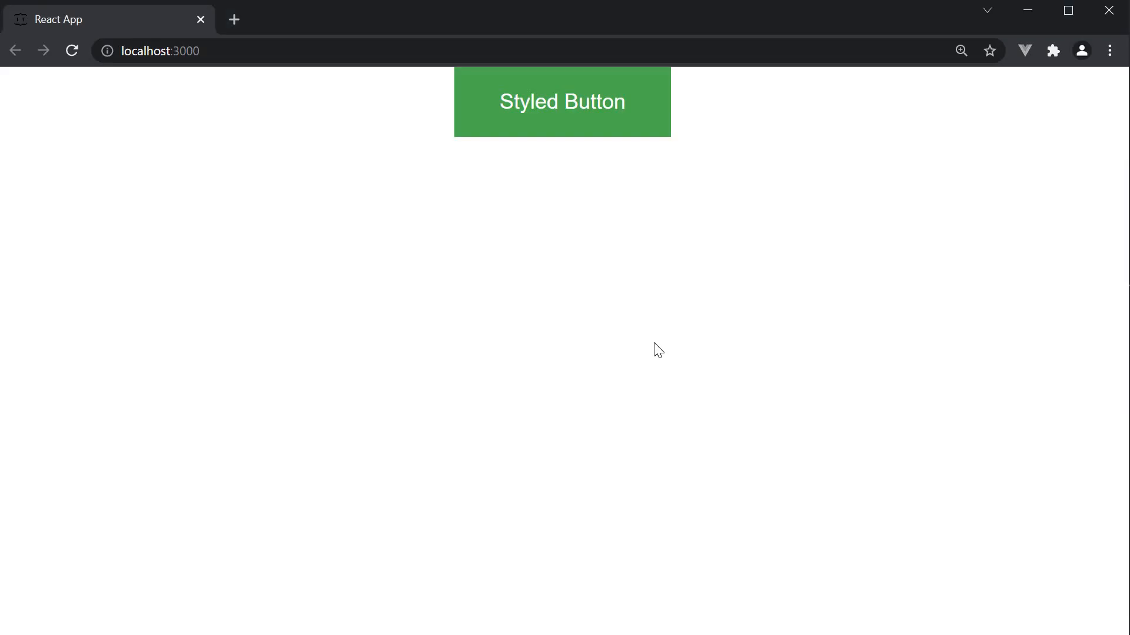
pyautogui.moveTo(645, 135)
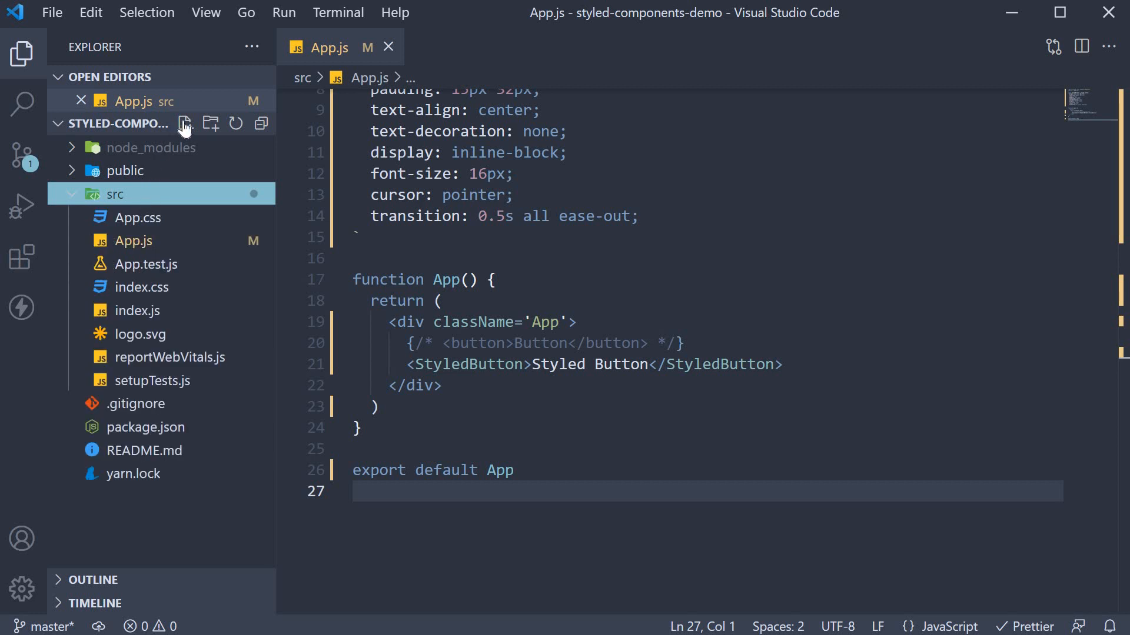
# Create a src/components folder containing an empty Button.js, then return to App.js
pyautogui.click(211, 124)
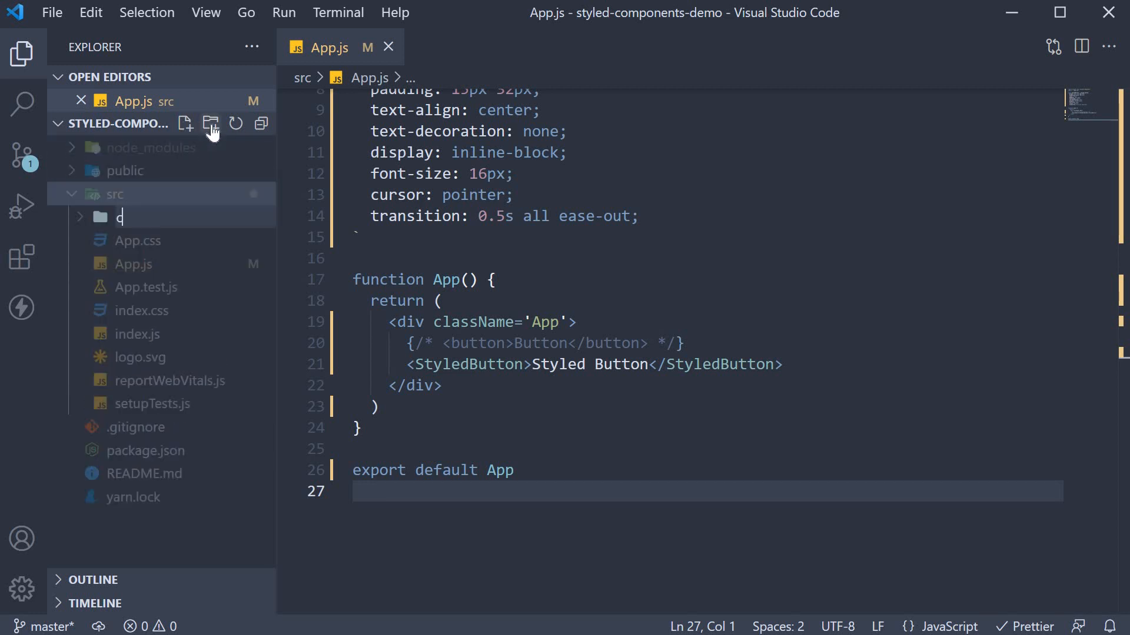
pyautogui.write('components')
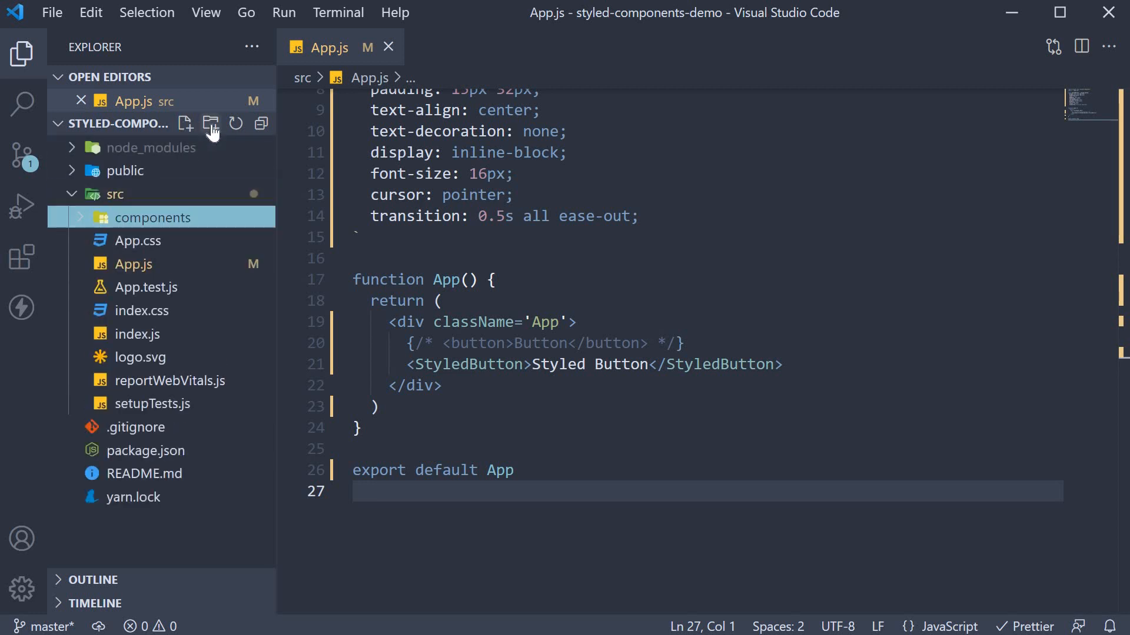
pyautogui.moveTo(185, 132)
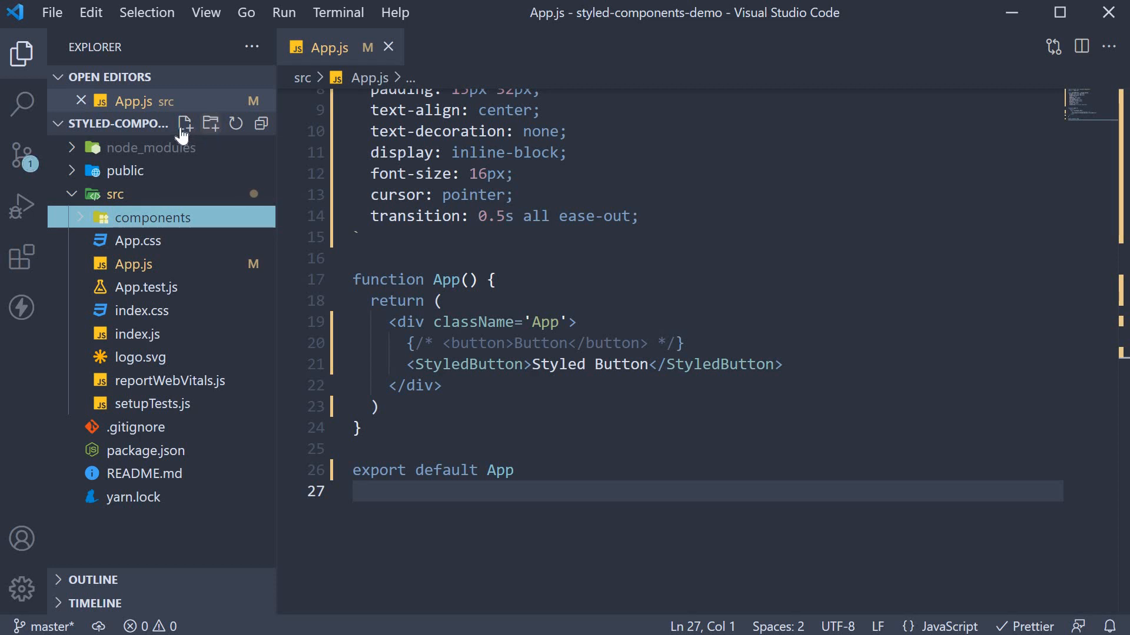
pyautogui.click(184, 123)
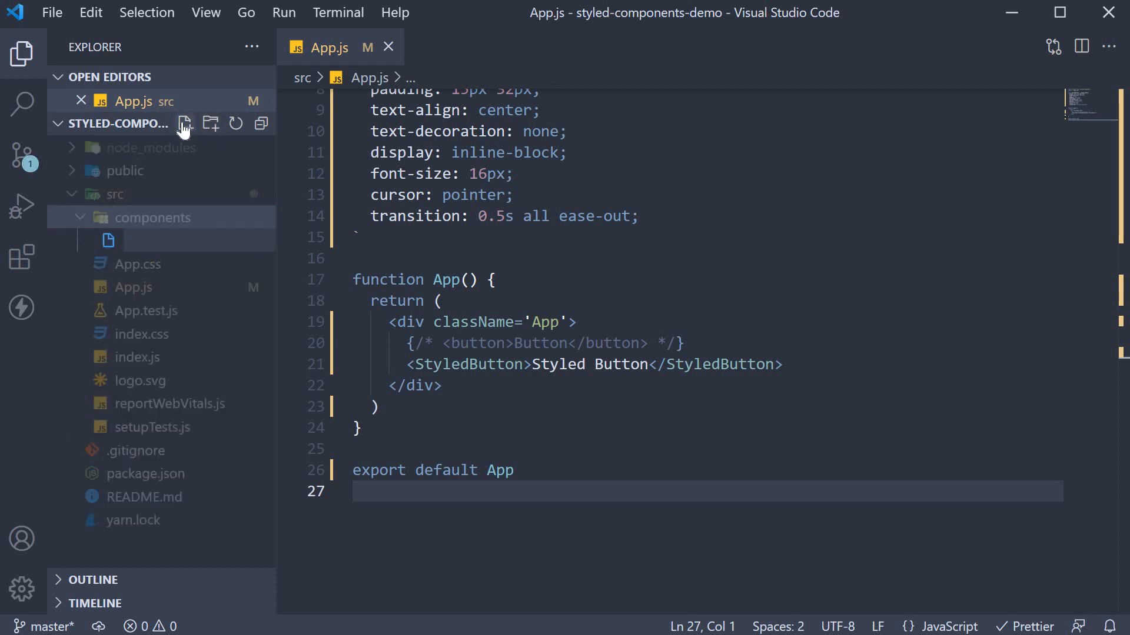
pyautogui.write('Button.')
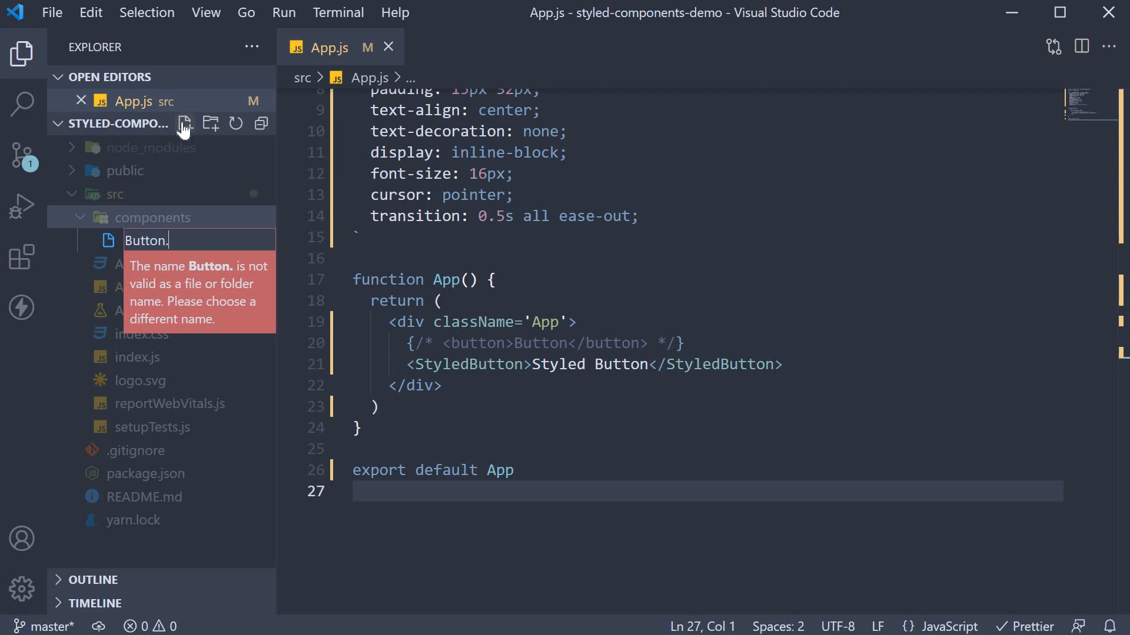
pyautogui.press('Enter')
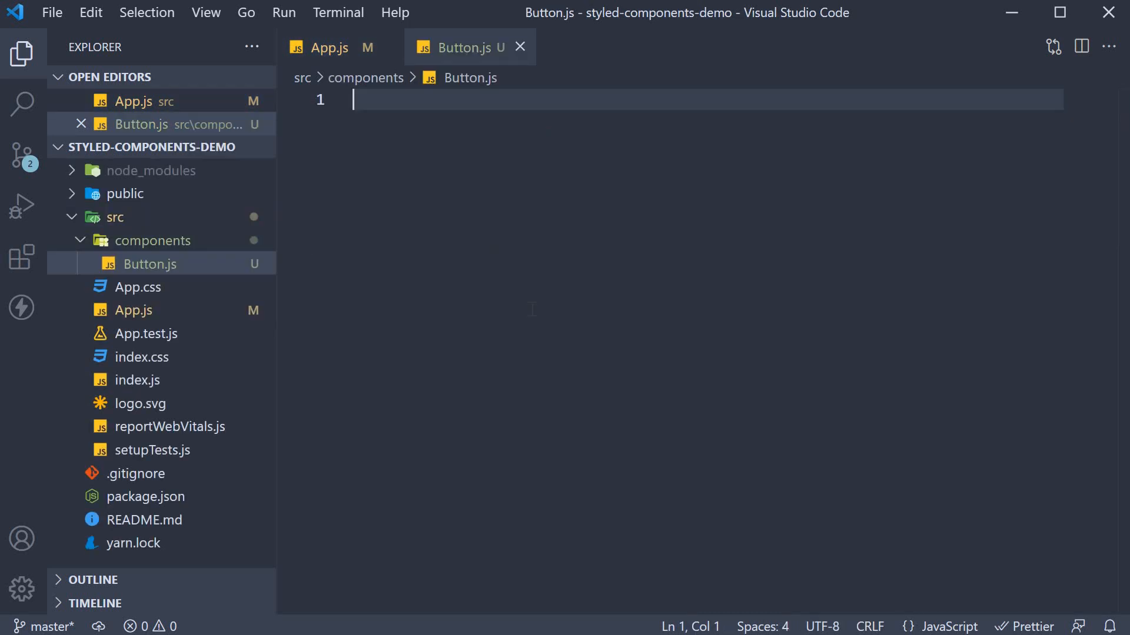
pyautogui.moveTo(325, 48)
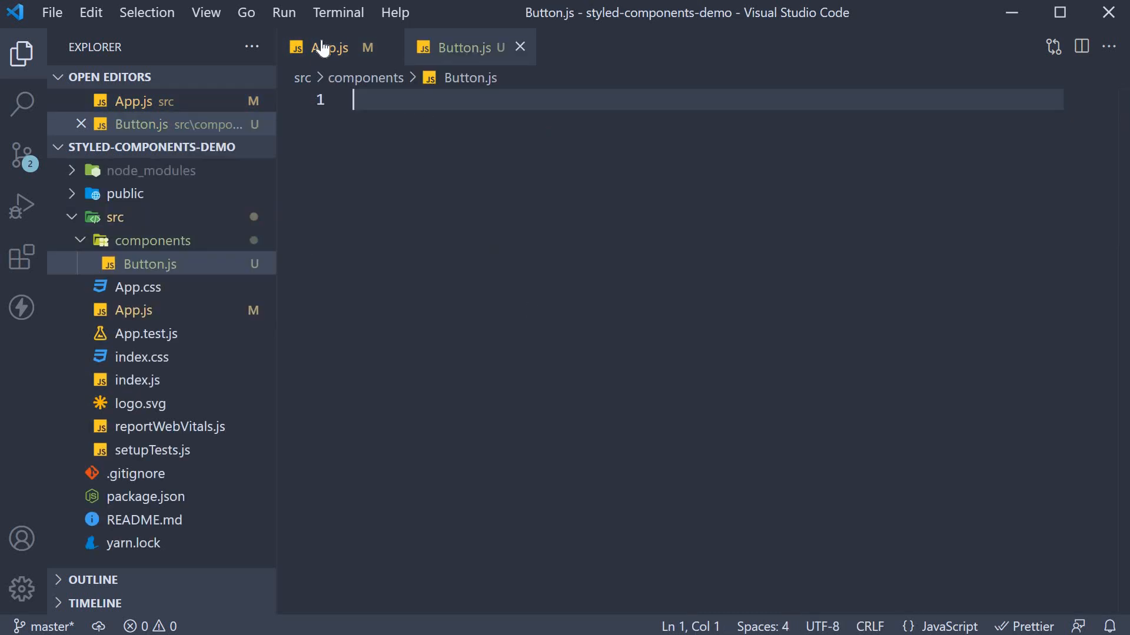
pyautogui.click(330, 47)
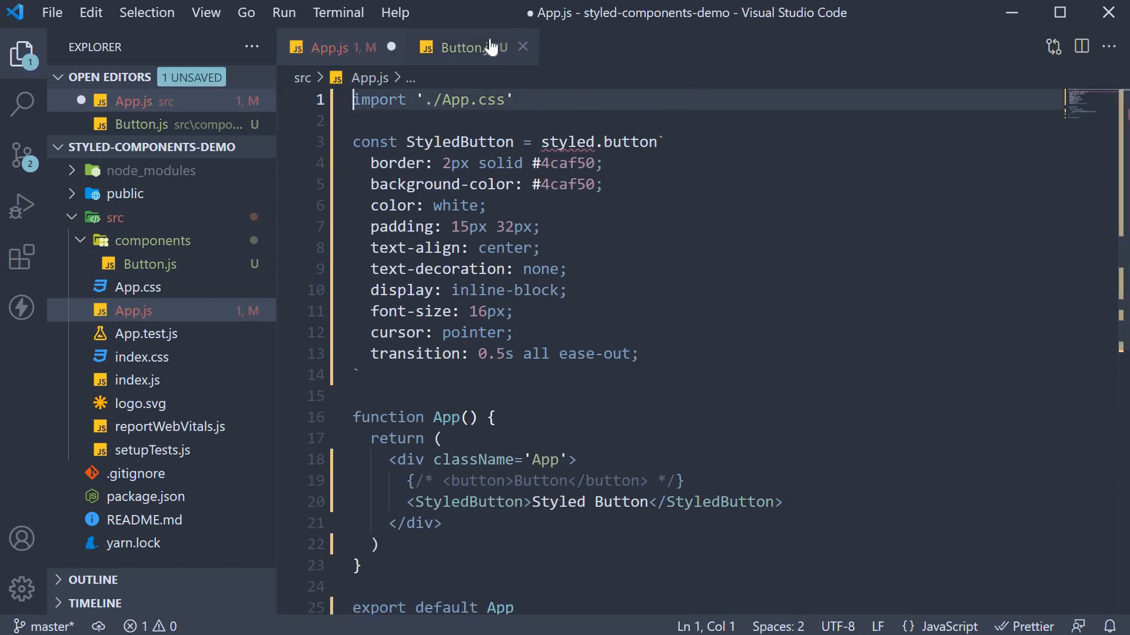
# Paste the StyledButton definition into Button.js below the styled import and add export default StyledButton
pyautogui.click(464, 47)
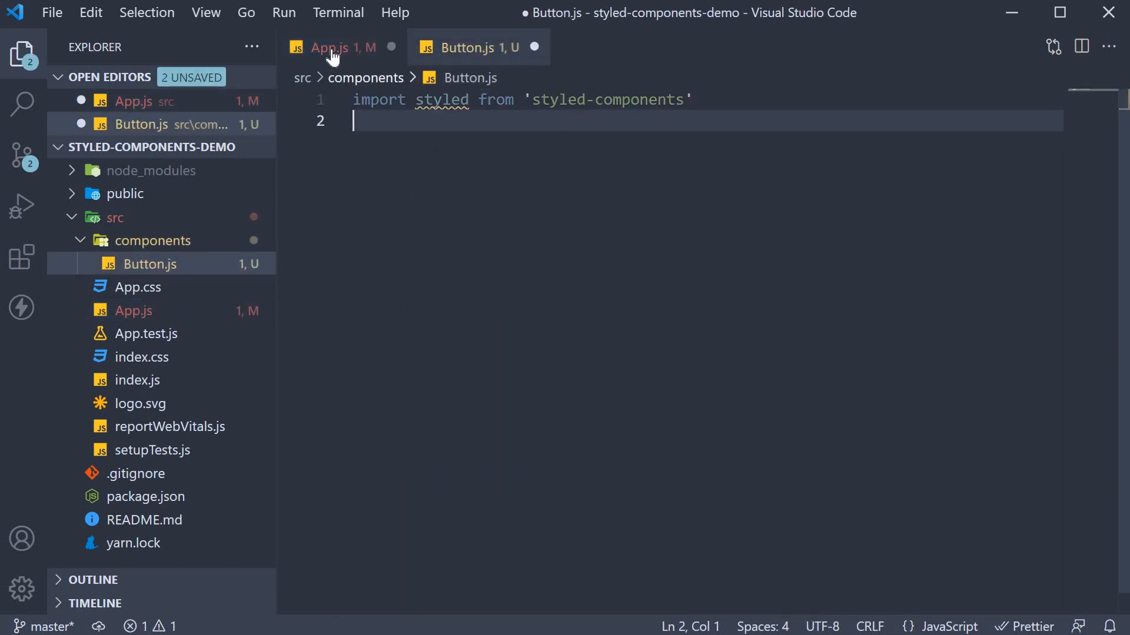
pyautogui.click(330, 47)
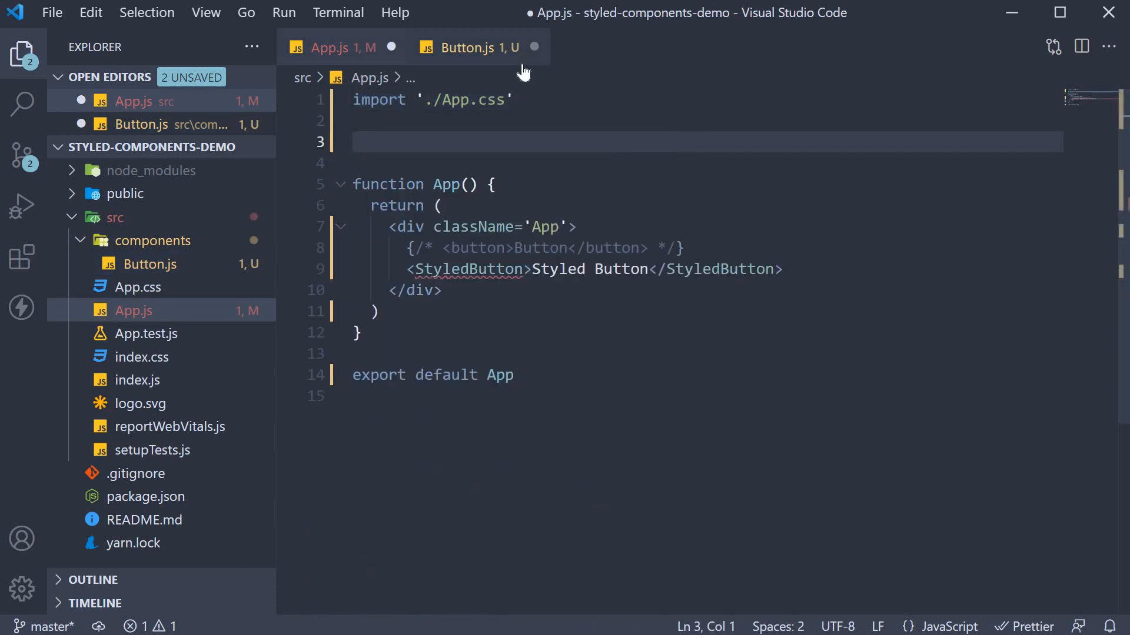
pyautogui.click(473, 47)
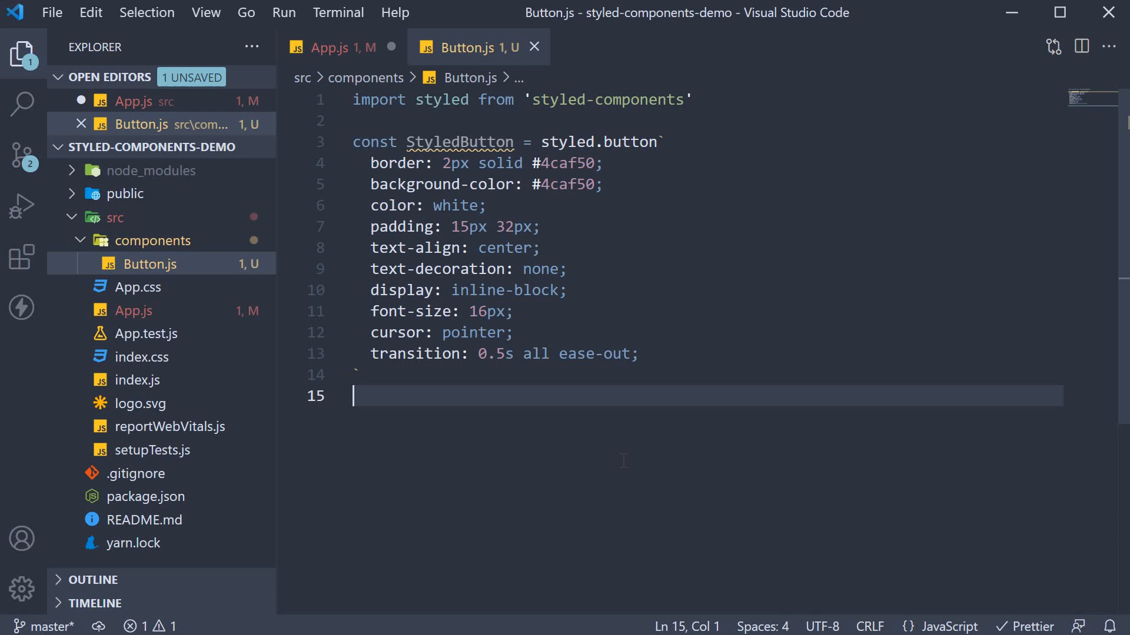
pyautogui.write('export default')
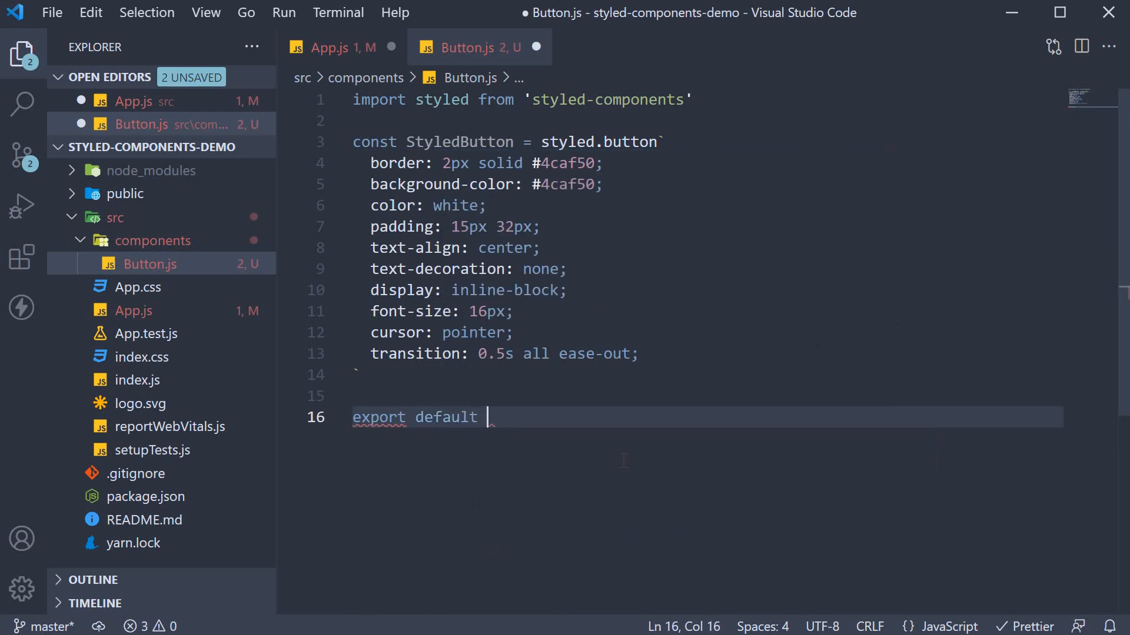
pyautogui.write('StyledButton')
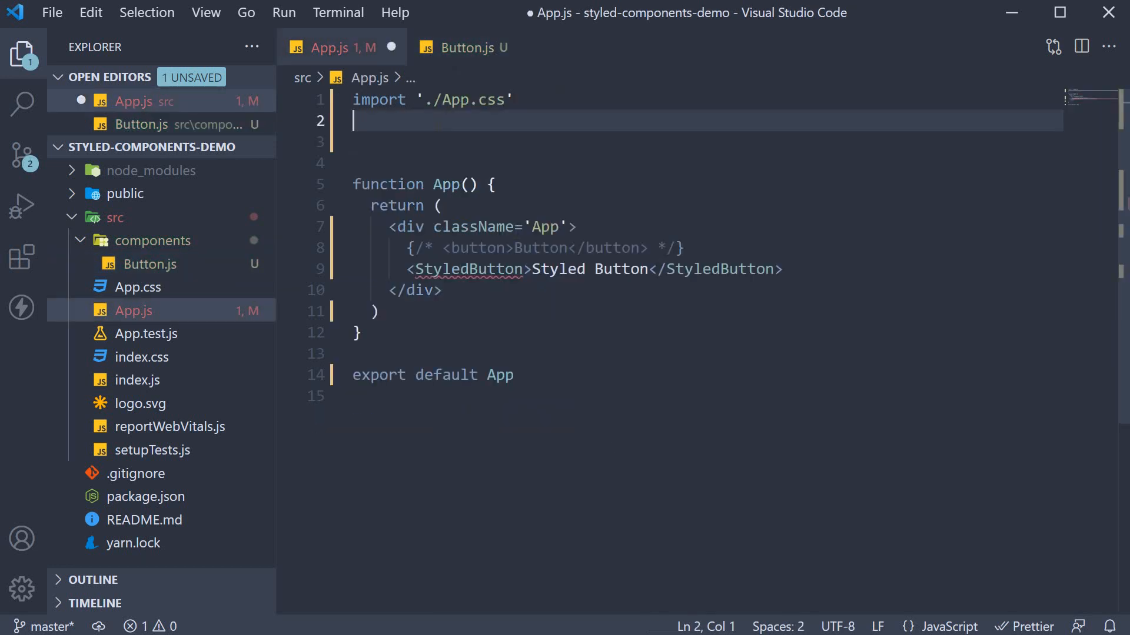
# Add import StyledButton from './components/Button' as line 2 of App.js
pyautogui.write('import S')
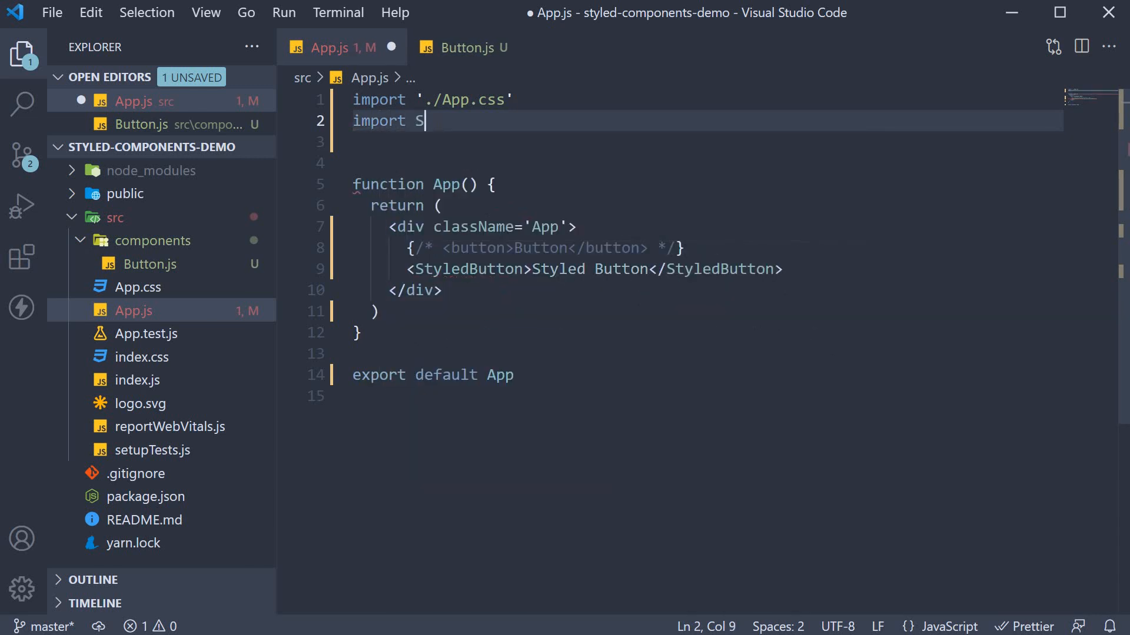
pyautogui.write("tyledButton from './components/Button'")
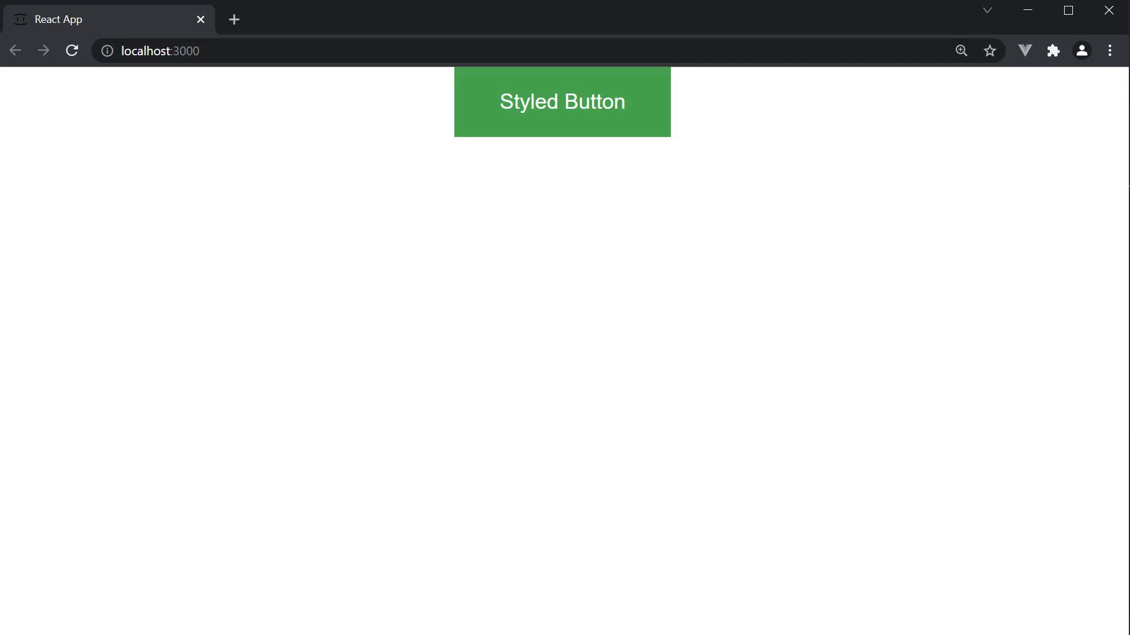
pyautogui.moveTo(740, 379)
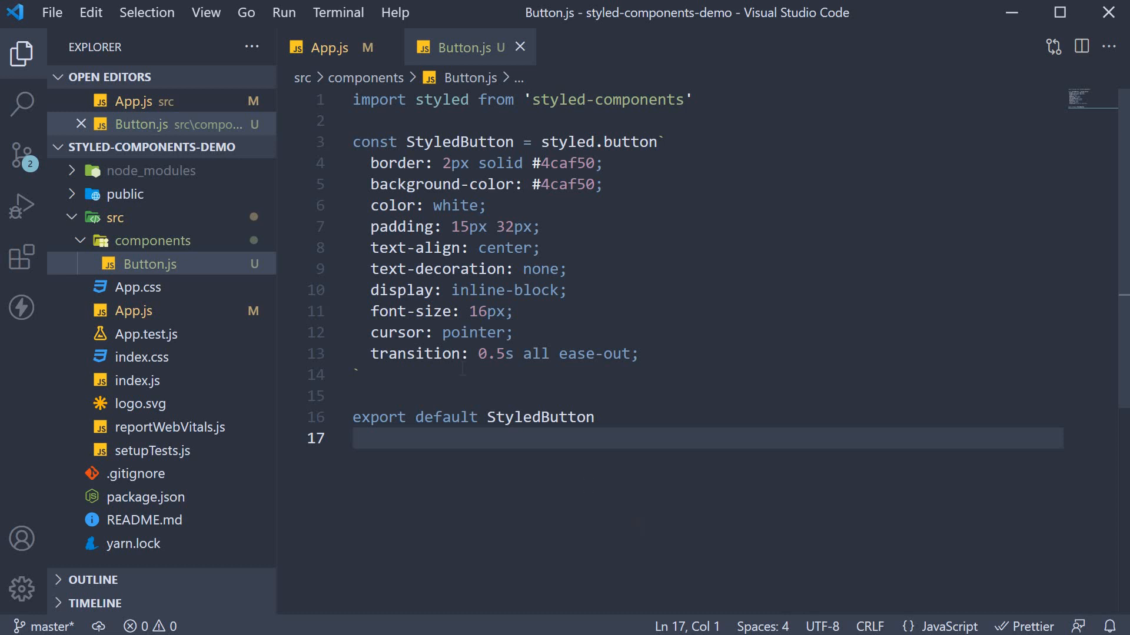
# Move Button.js into components/Button and import StyledButton from './components/Button/Button' in App.js
pyautogui.click(329, 48)
pyautogui.write('Button')
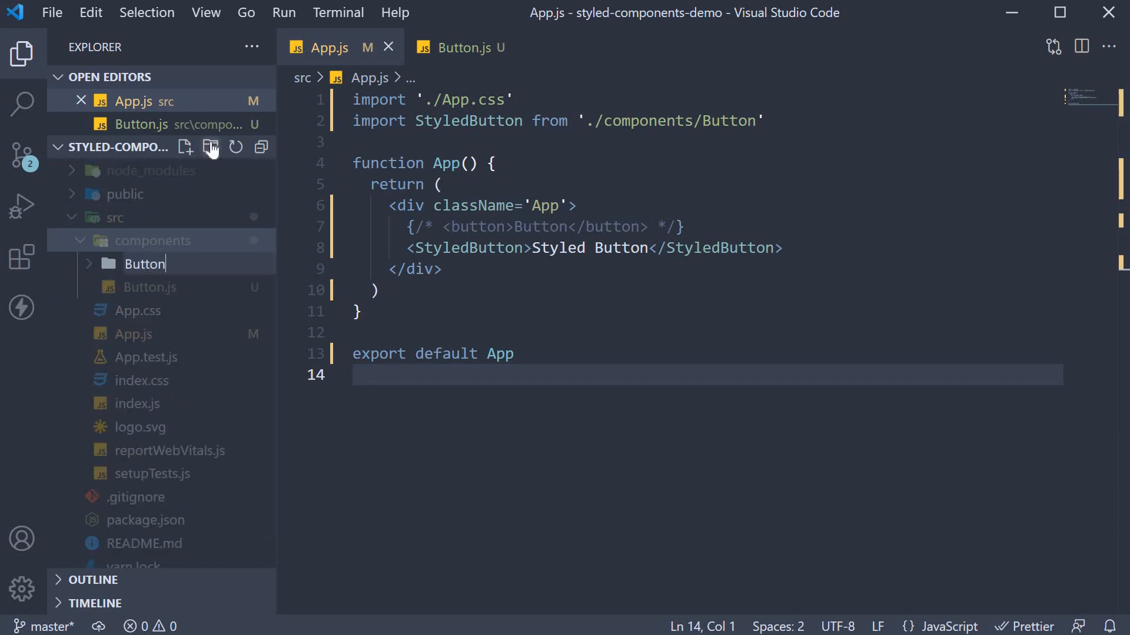
pyautogui.click(150, 287)
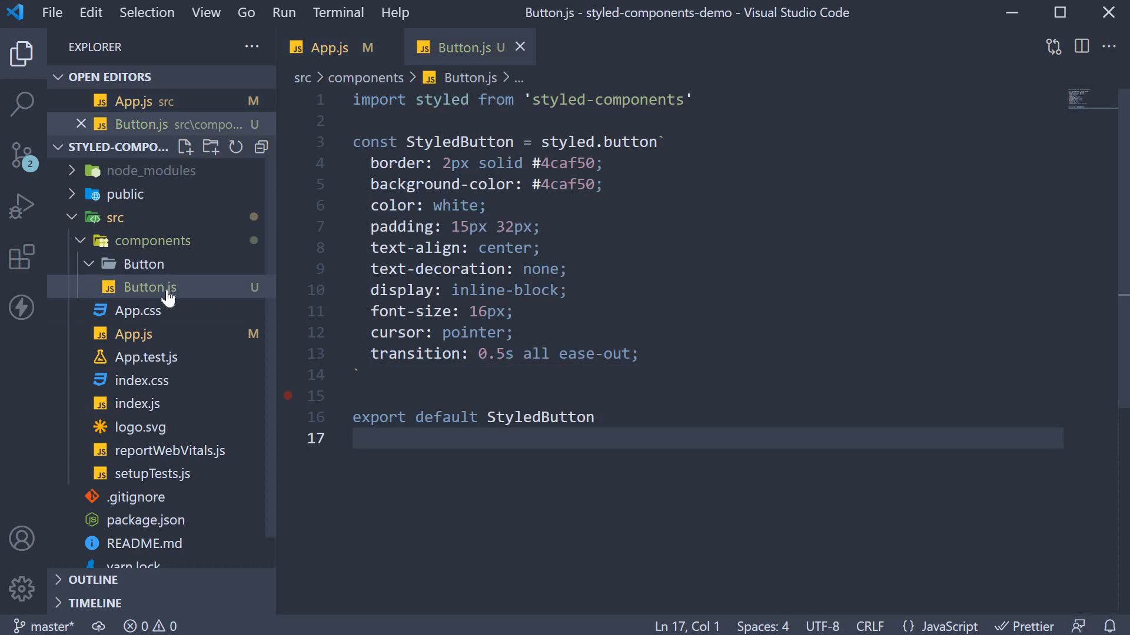
pyautogui.moveTo(169, 294)
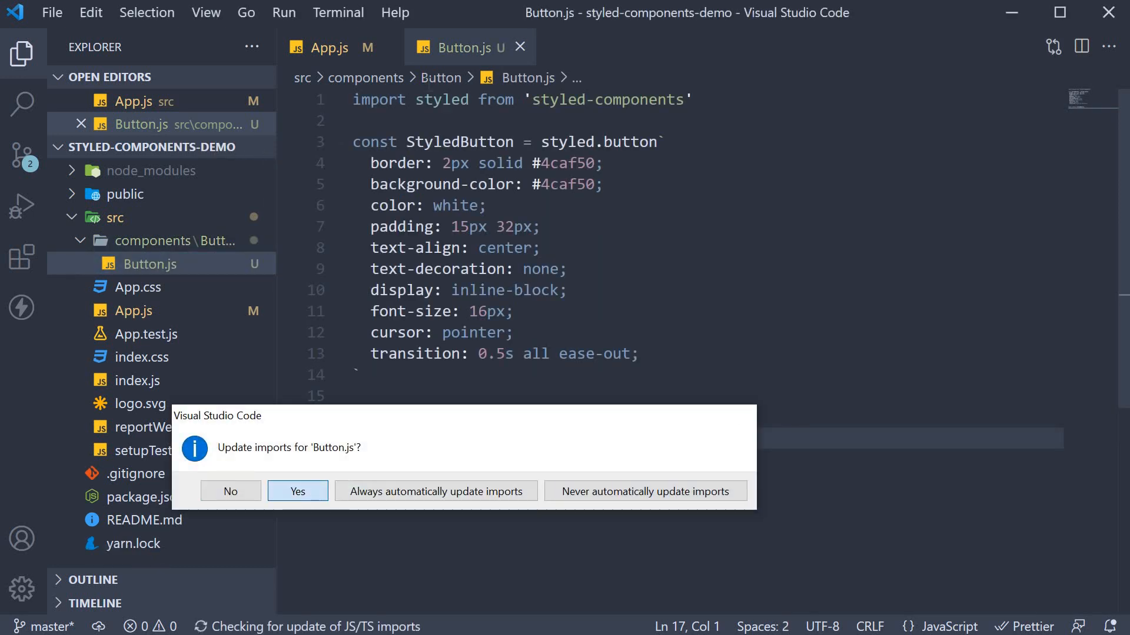
pyautogui.click(298, 491)
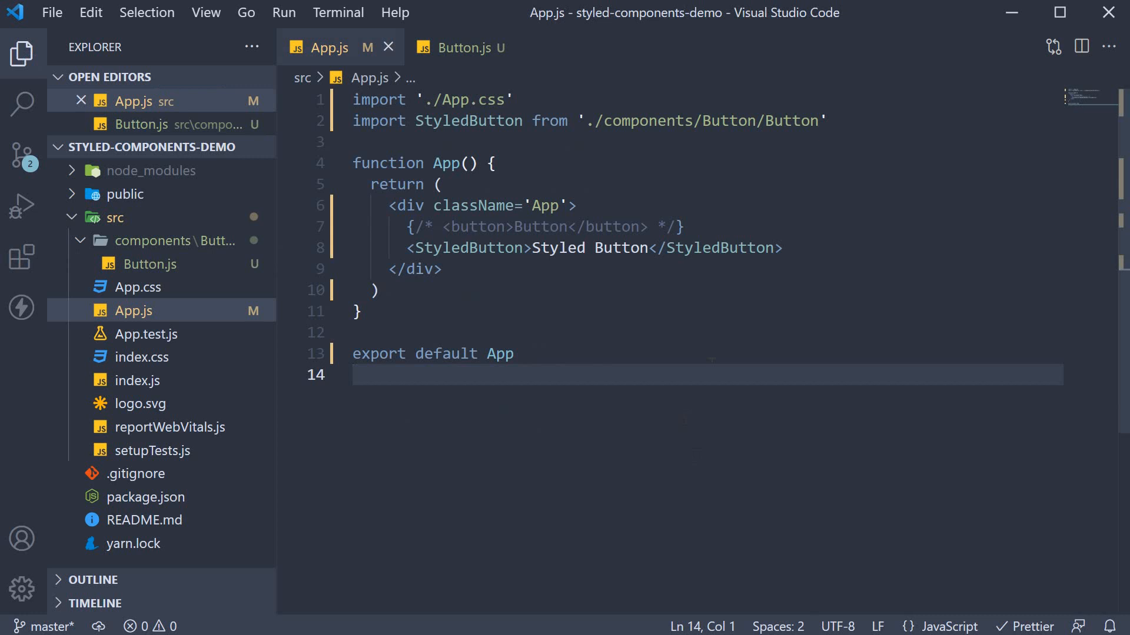
pyautogui.moveTo(173, 344)
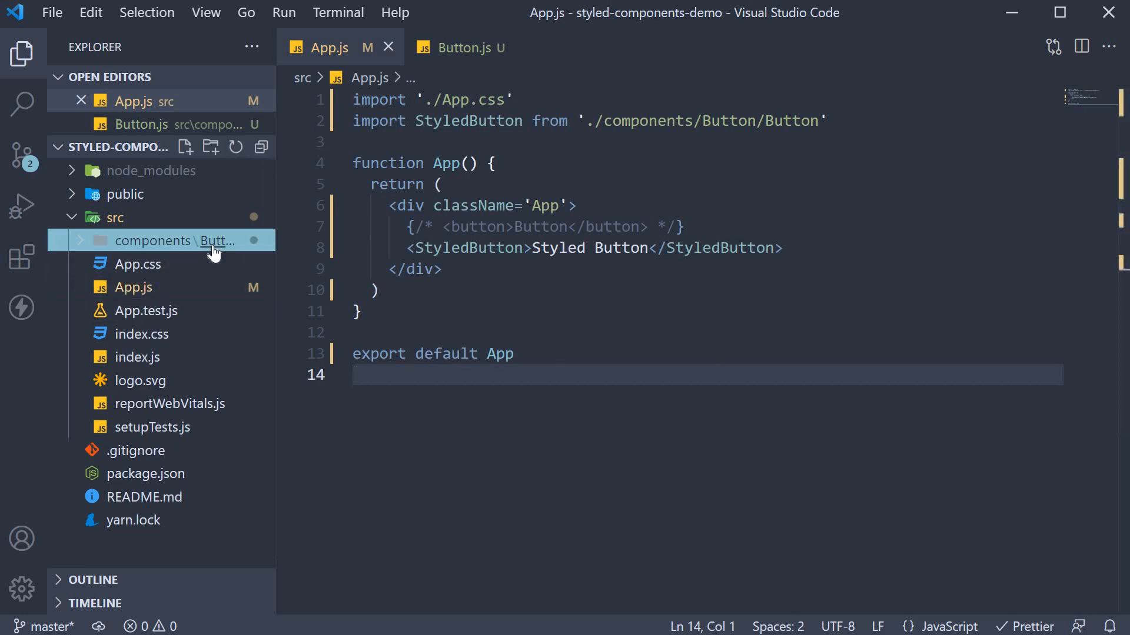
# Add a new Button.styles.js file beside Button.js in components/Button
pyautogui.click(185, 147)
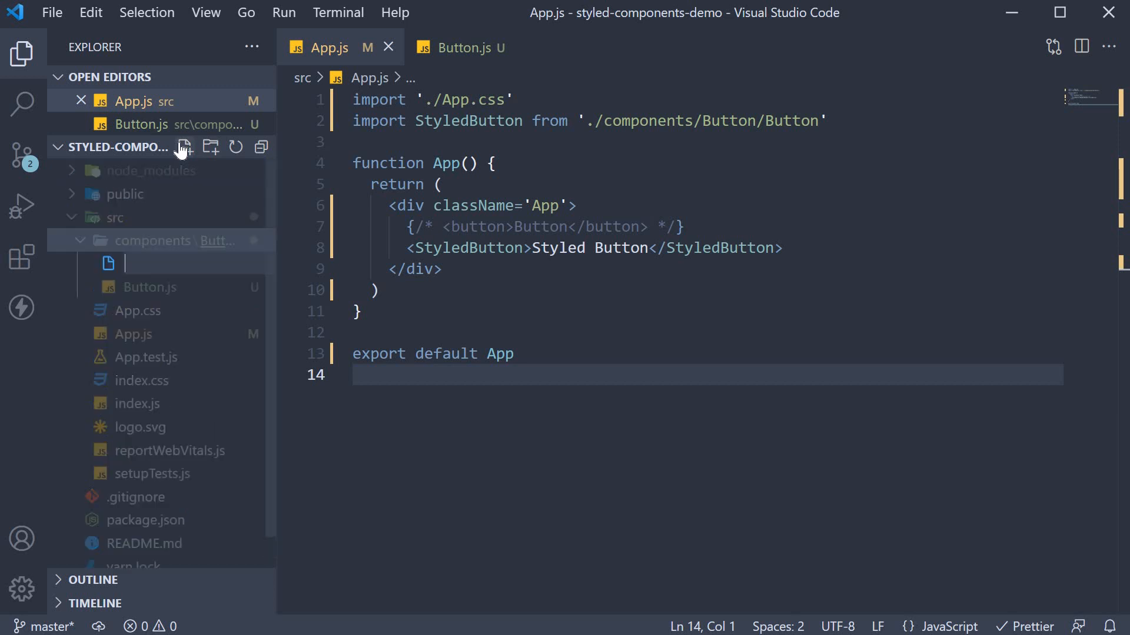
pyautogui.write('Button')
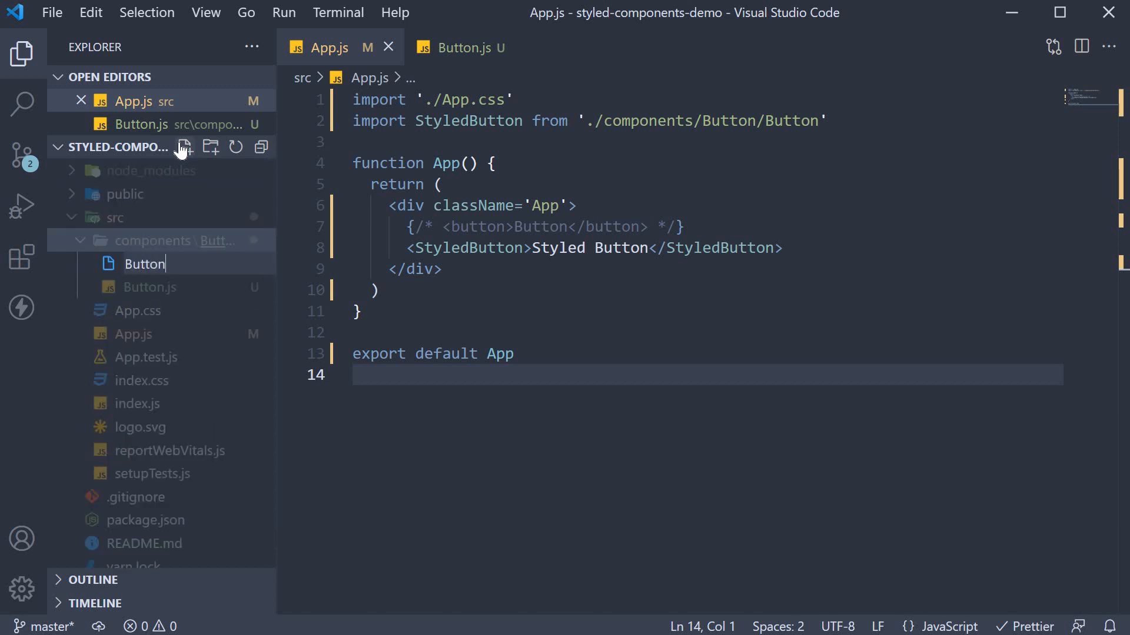
pyautogui.write('.styles.js')
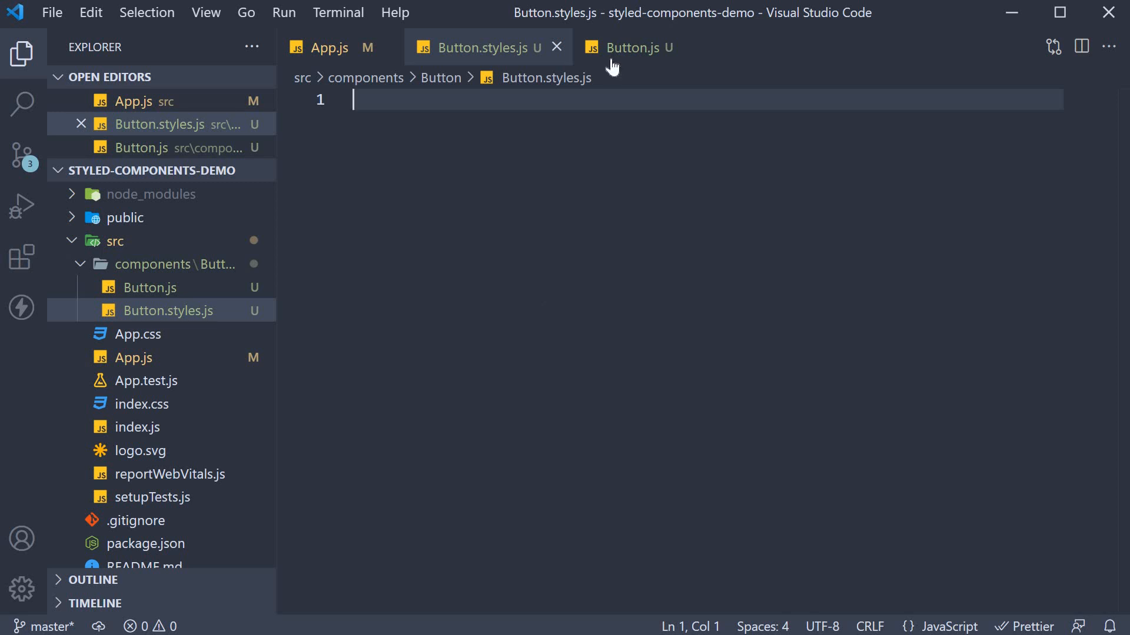
# Move Button.js's StyledButton code into Button.styles.js and export it
pyautogui.click(632, 47)
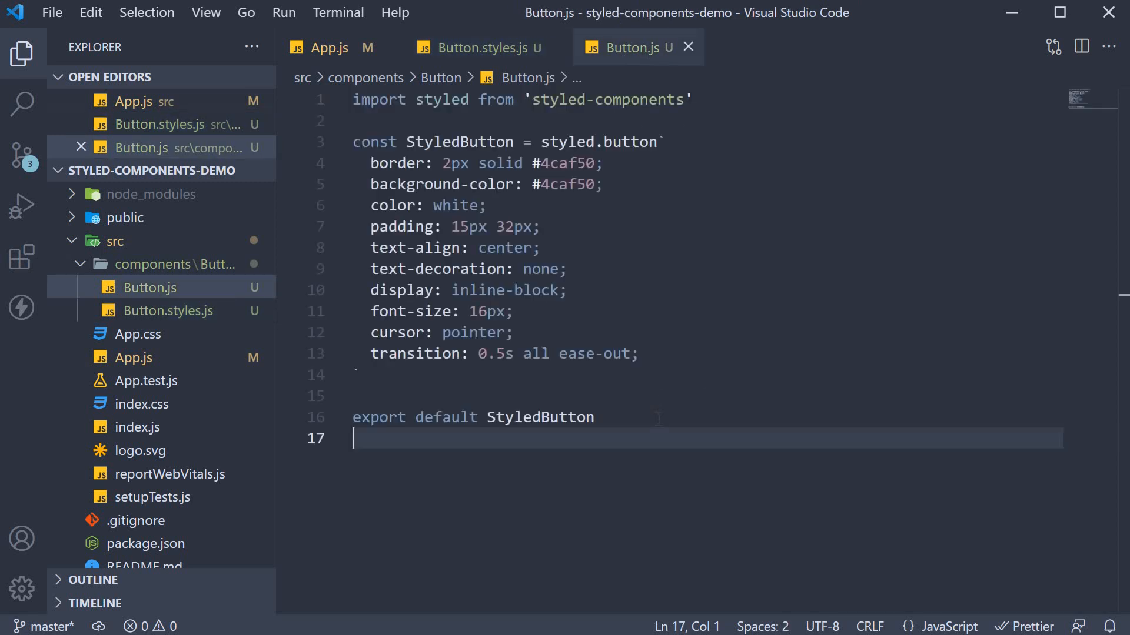
pyautogui.press('Ctrl+a')
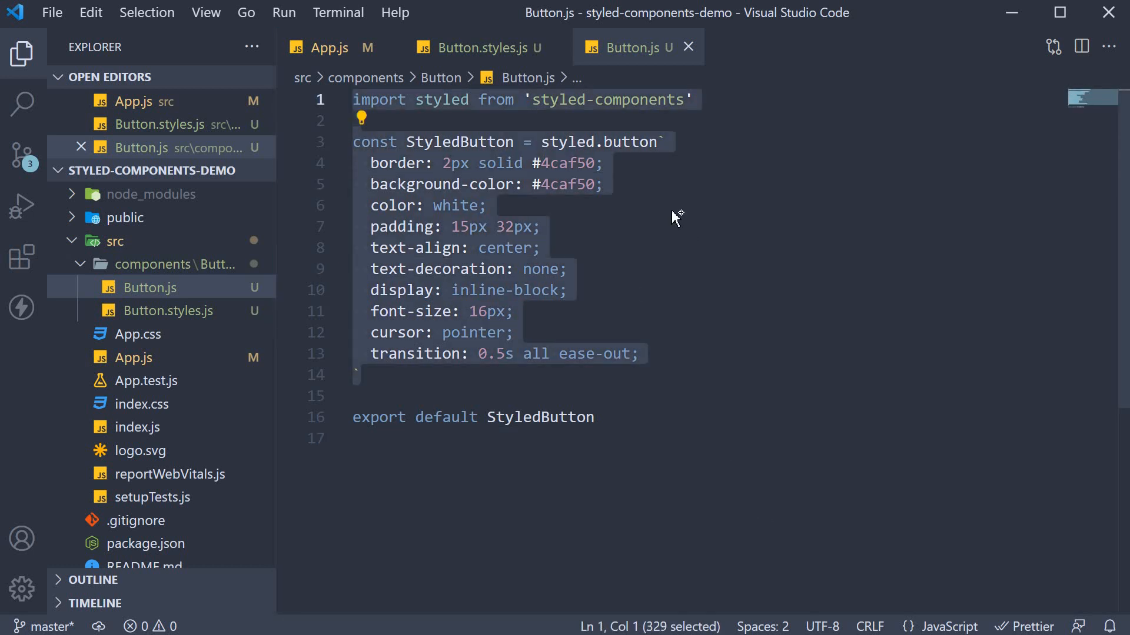
pyautogui.click(485, 47)
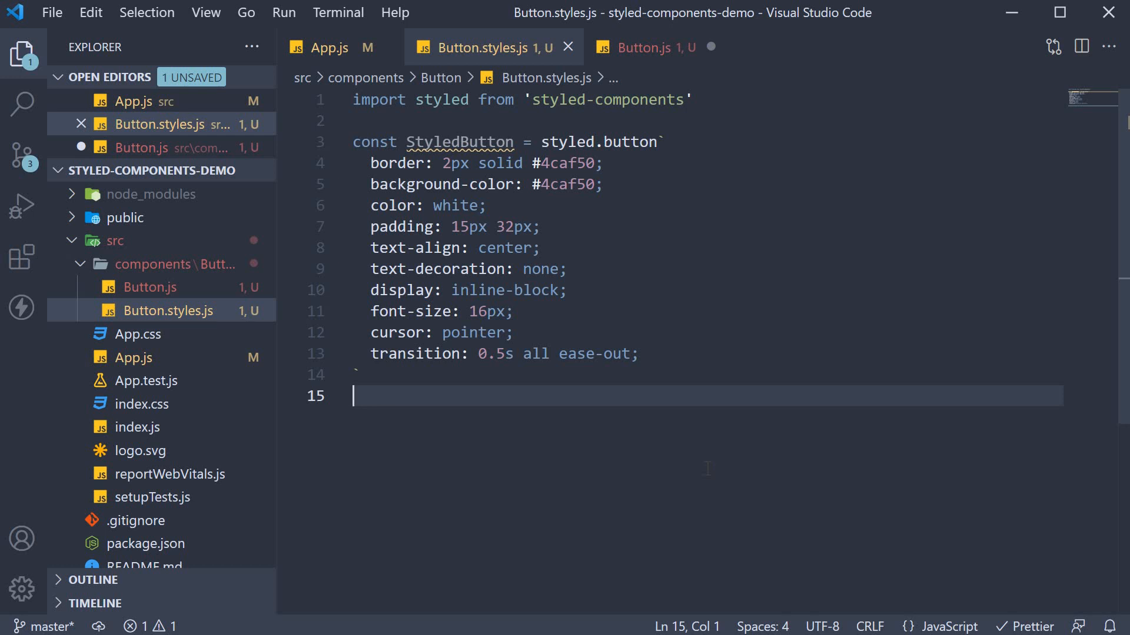
pyautogui.write('export default StyledButton')
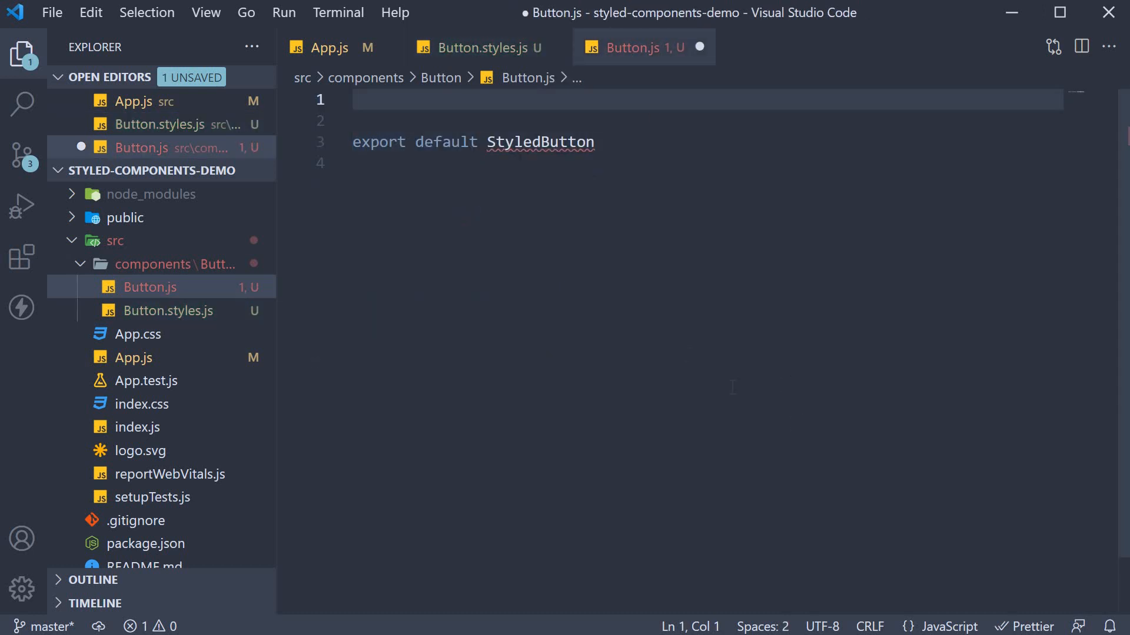
pyautogui.moveTo(612, 307)
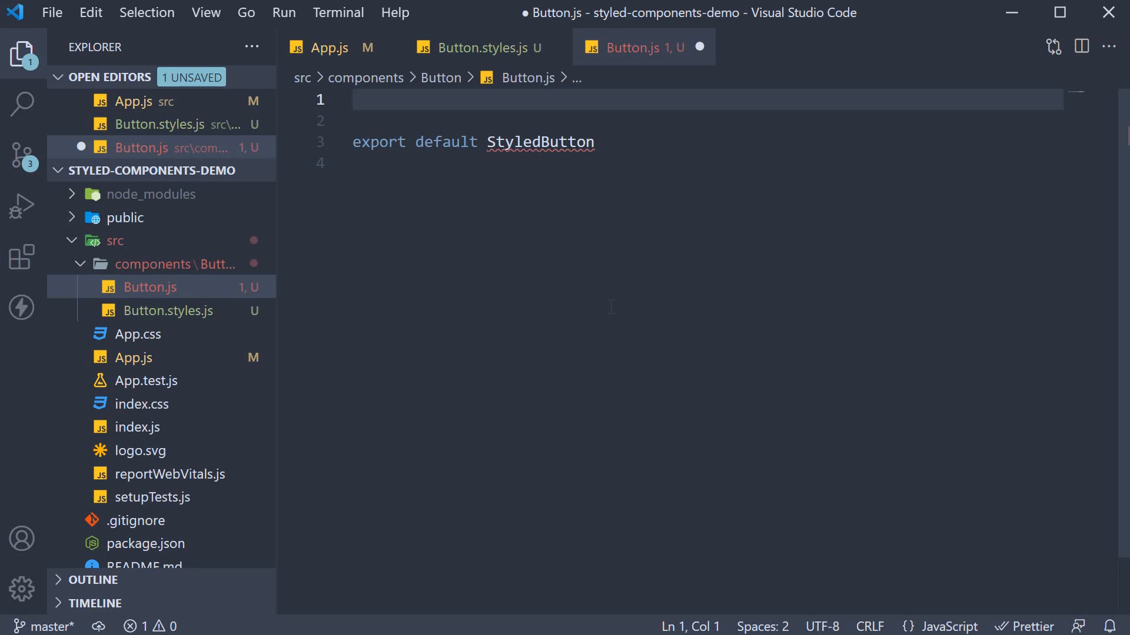
# Import StyledButton from './Button.styles' in Button.js and save
pyautogui.write('import { StyledButton } from')
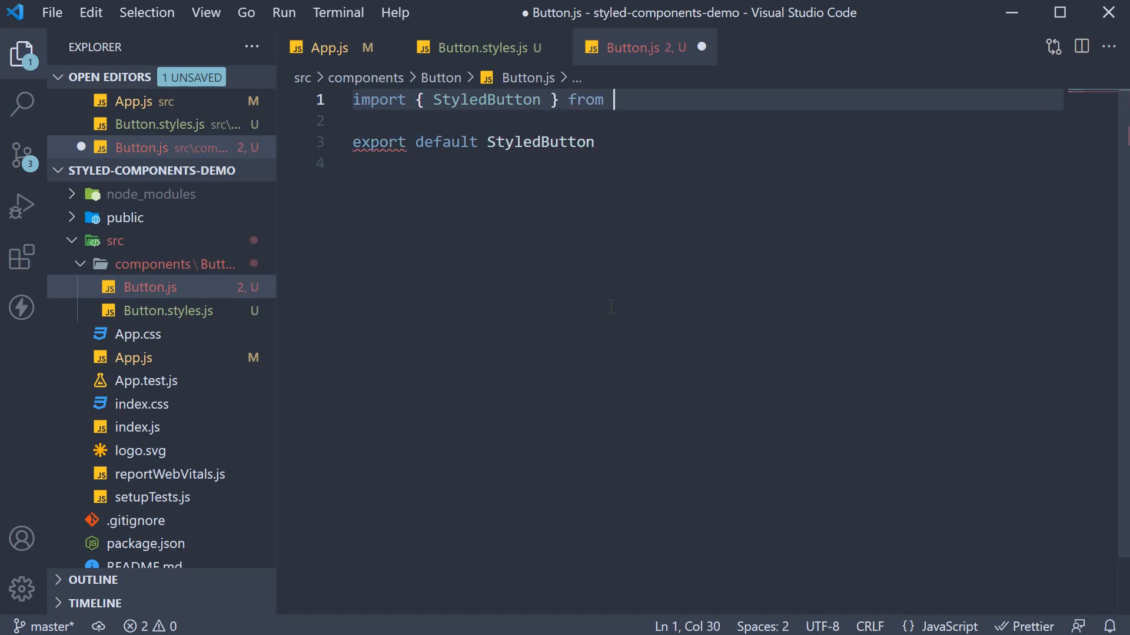
pyautogui.write("'./Button.styles'")
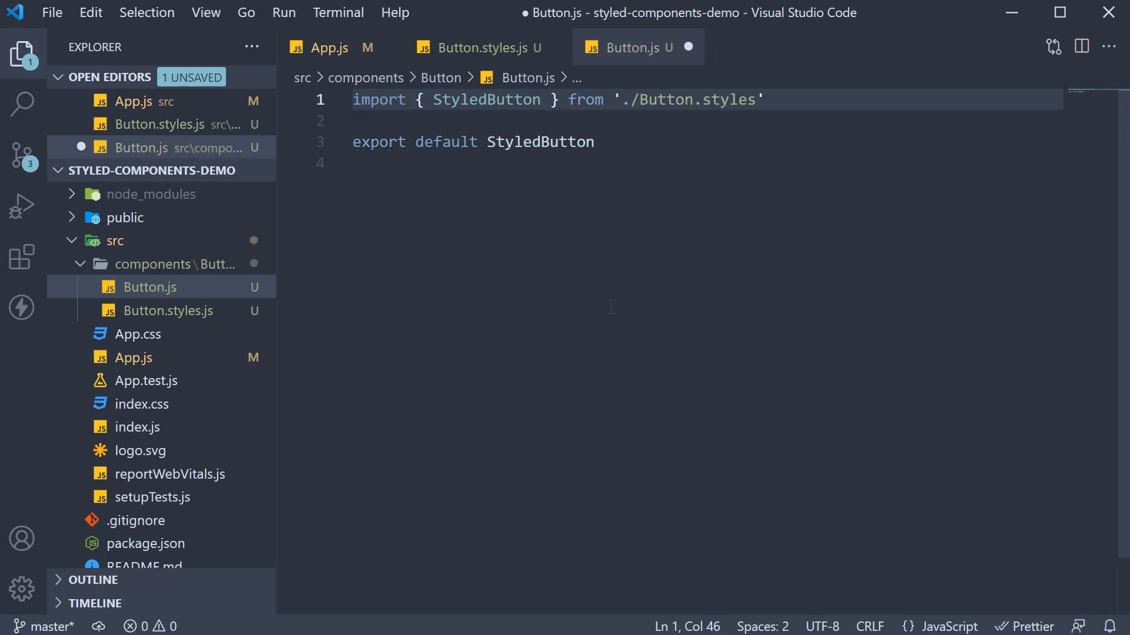
pyautogui.press('Ctrl+S')
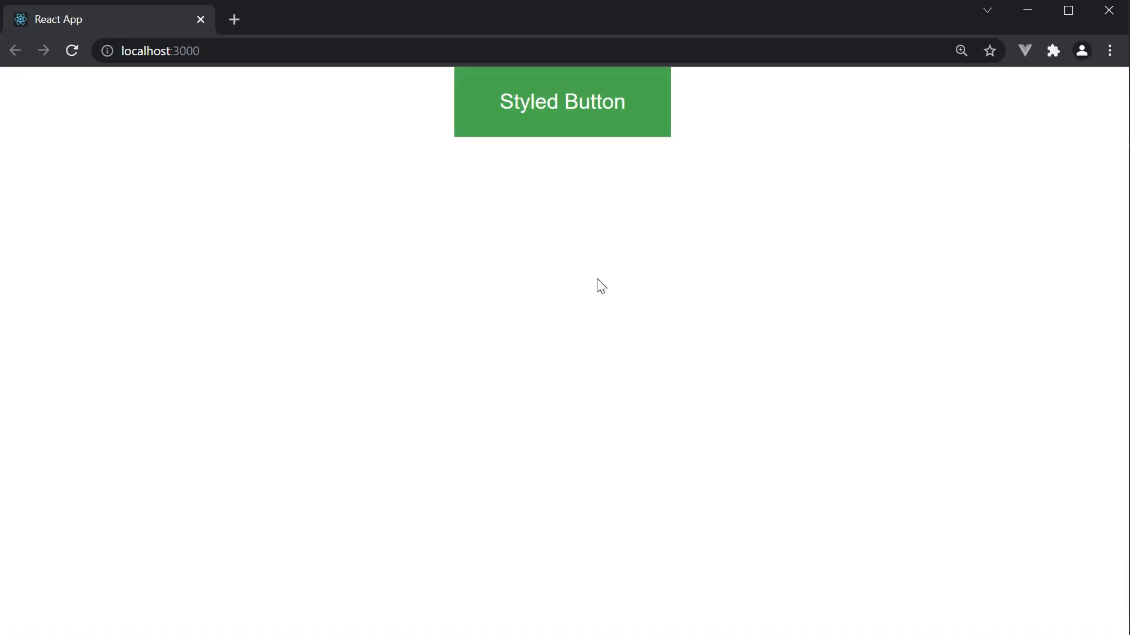
pyautogui.moveTo(637, 305)
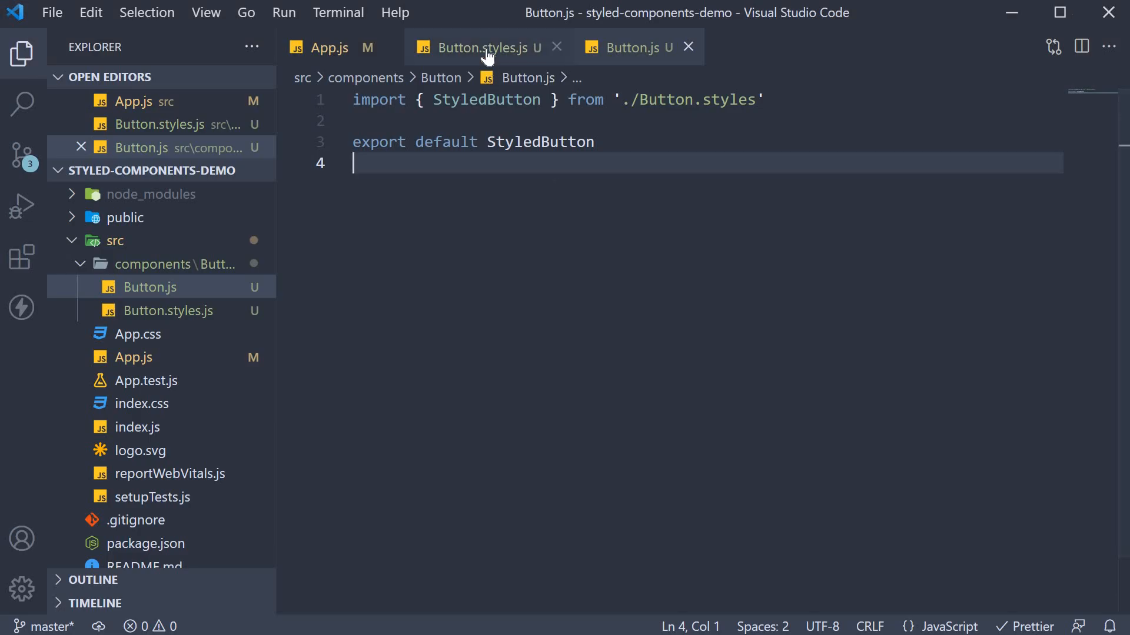
# Check styled.button and its export in Button.styles.js, glance at Button.js and App.js, then return
pyautogui.click(487, 47)
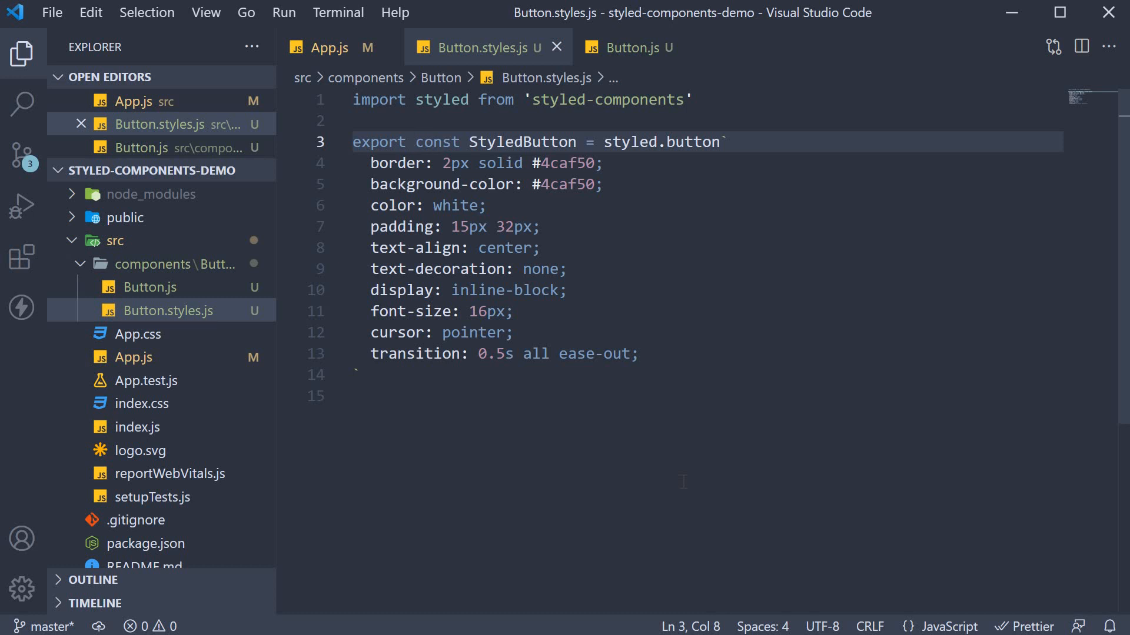
pyautogui.doubleClick(442, 100)
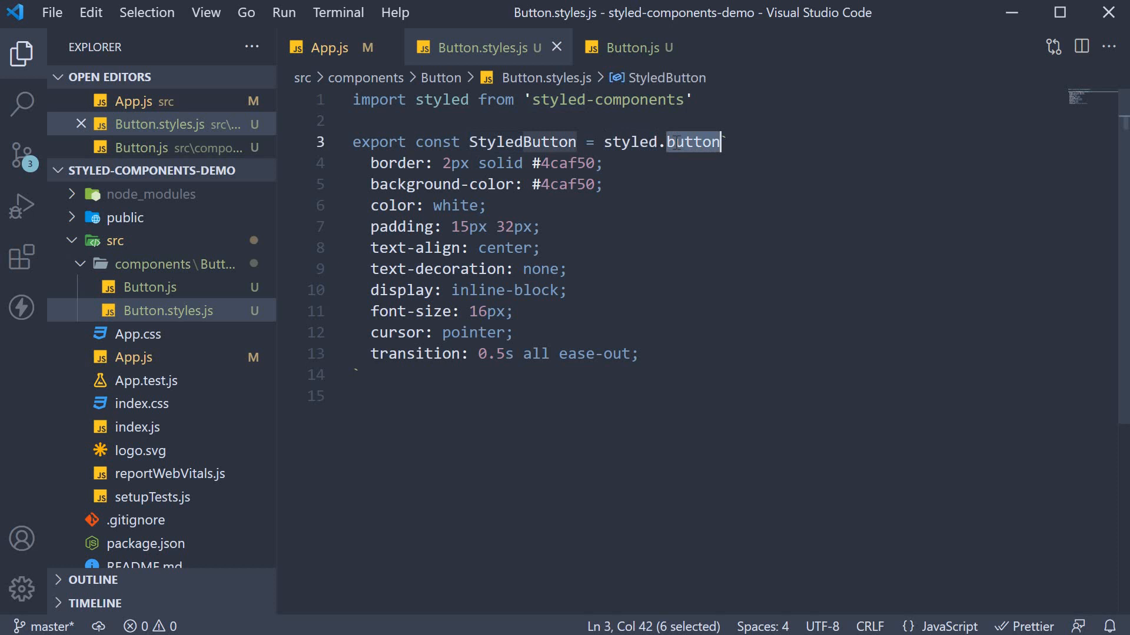
pyautogui.moveTo(691, 142)
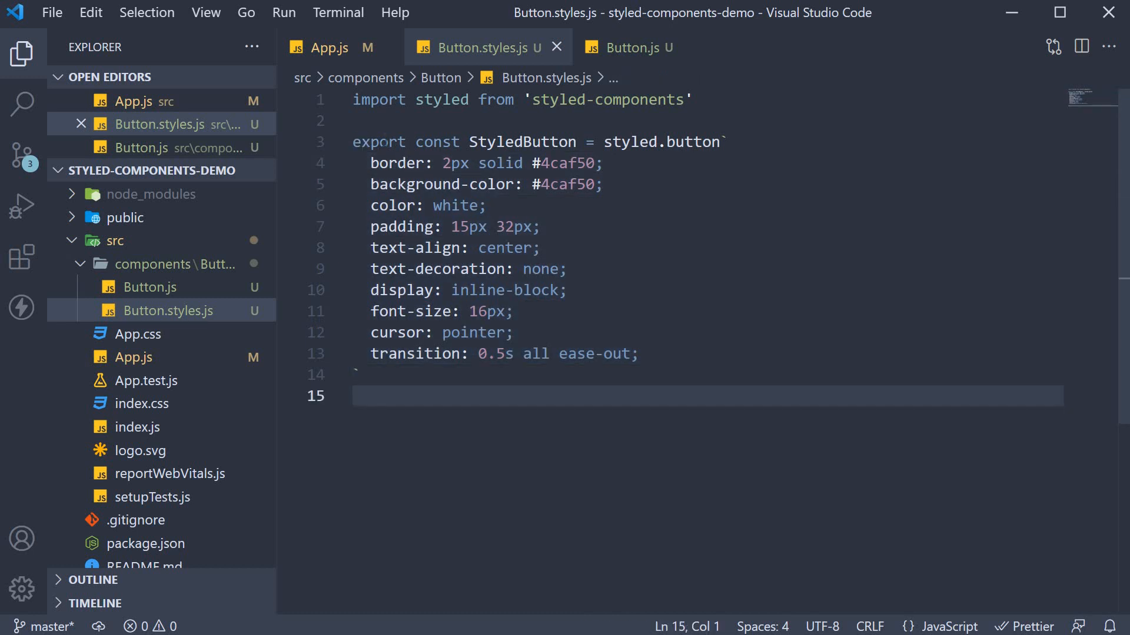
pyautogui.doubleClick(377, 142)
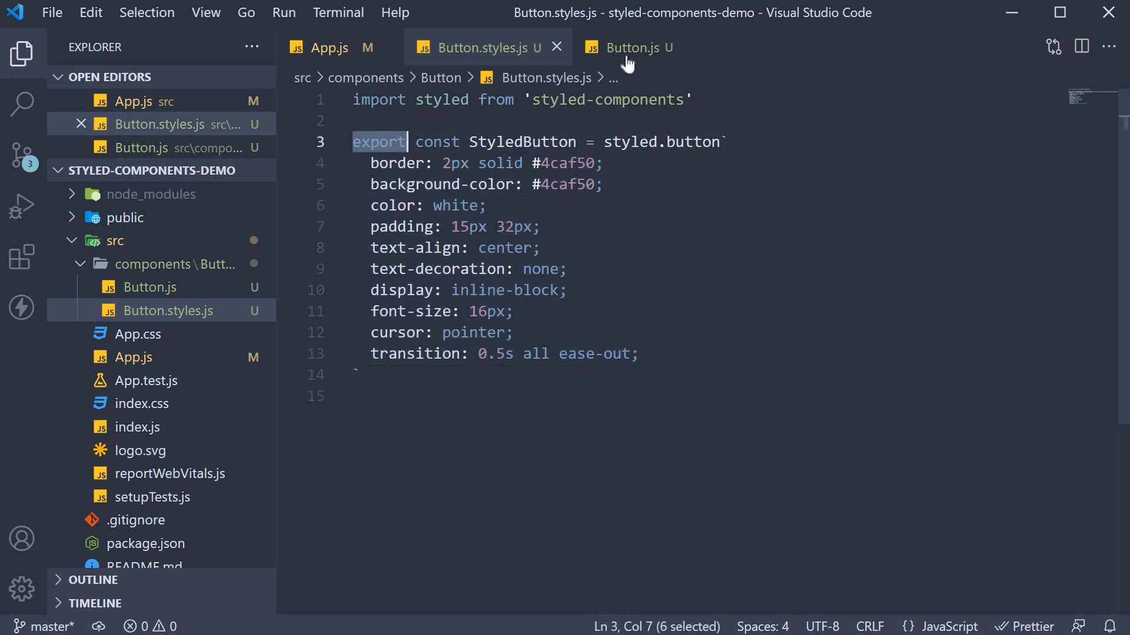
pyautogui.click(638, 48)
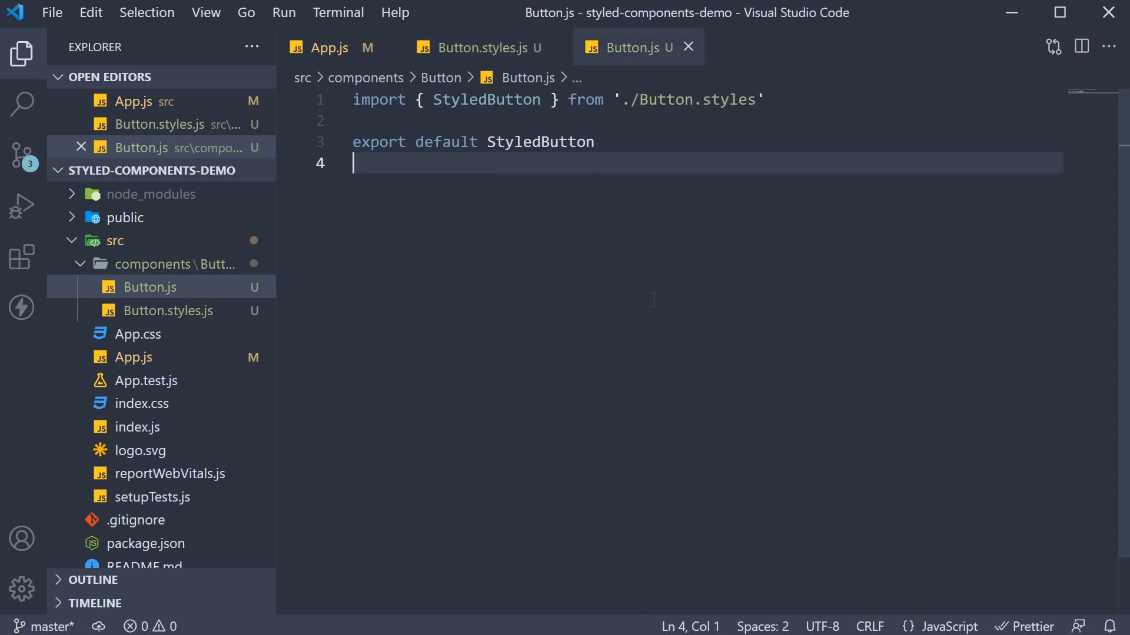
pyautogui.click(328, 47)
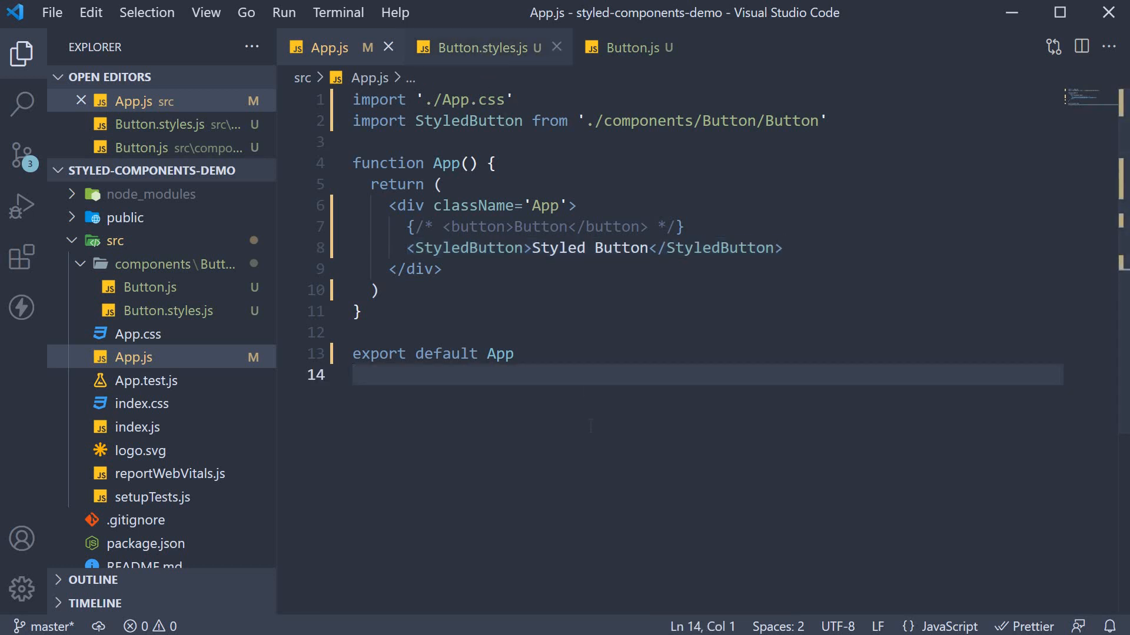
pyautogui.click(486, 47)
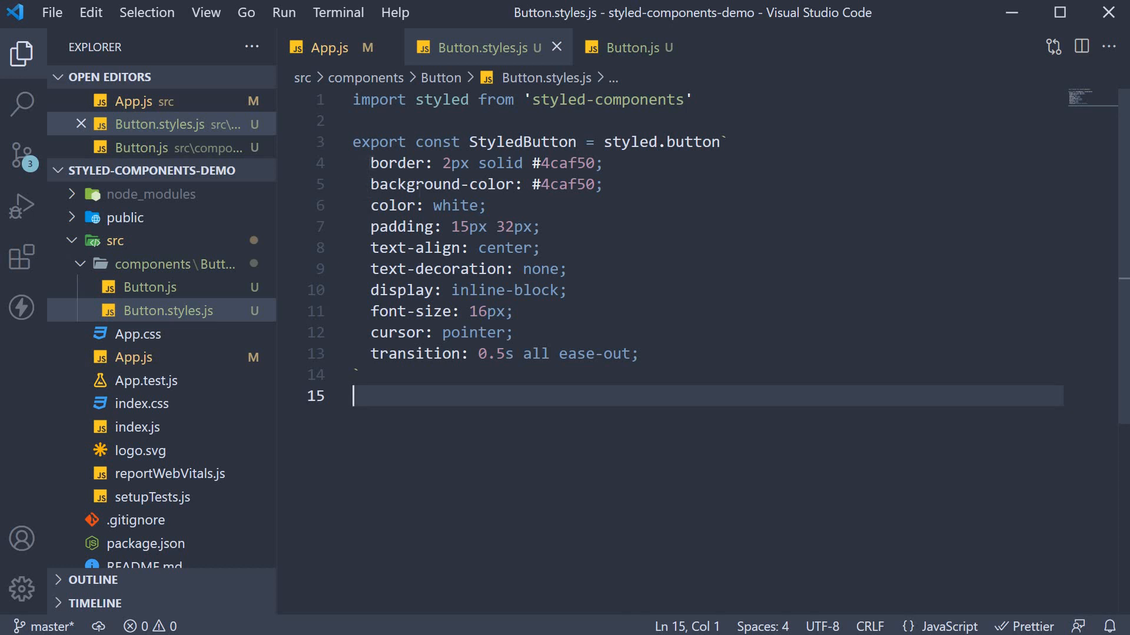